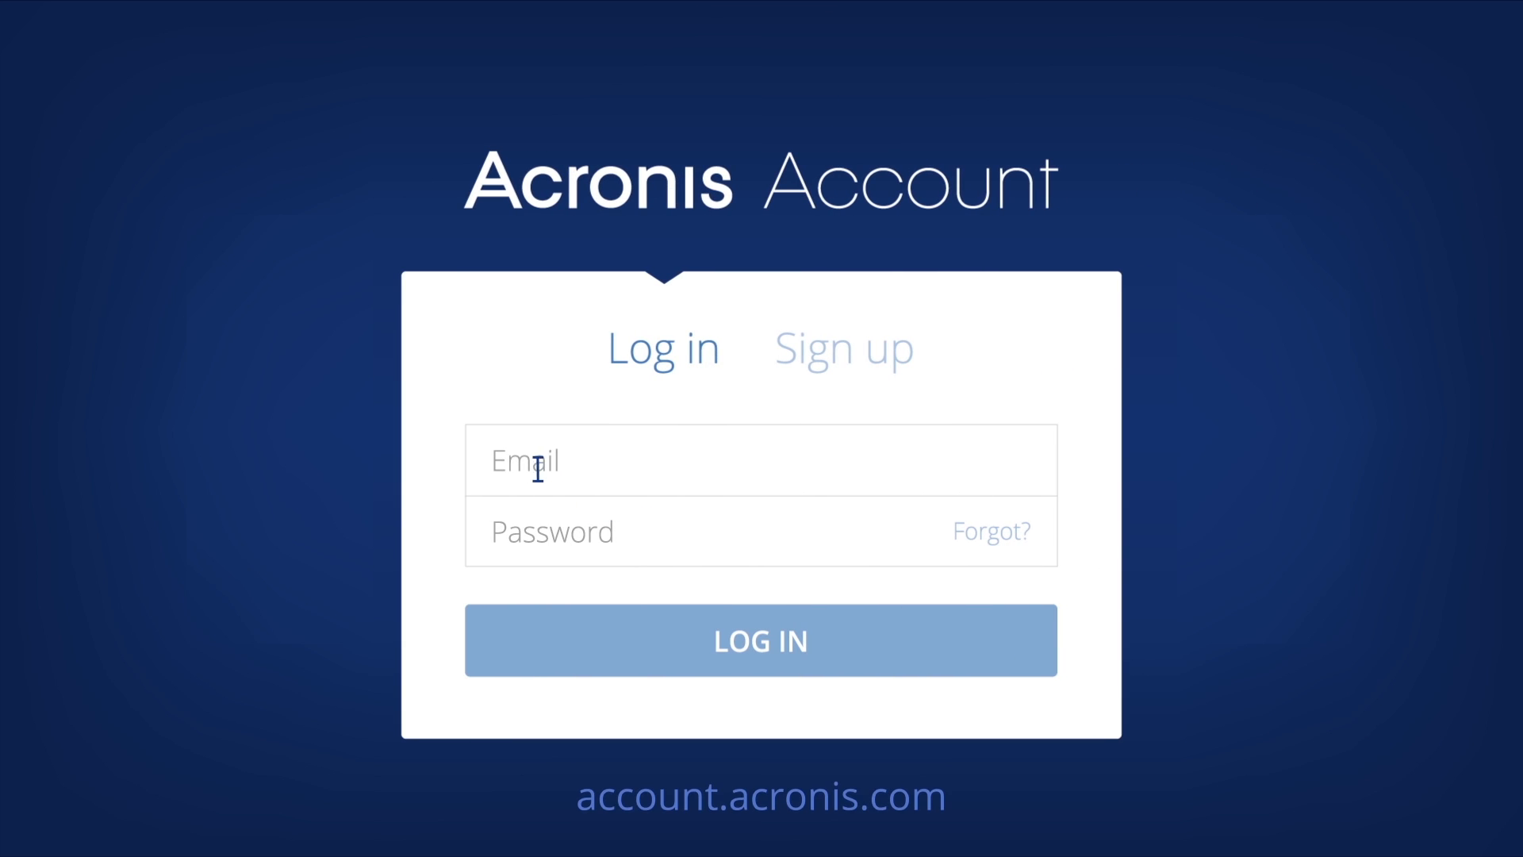
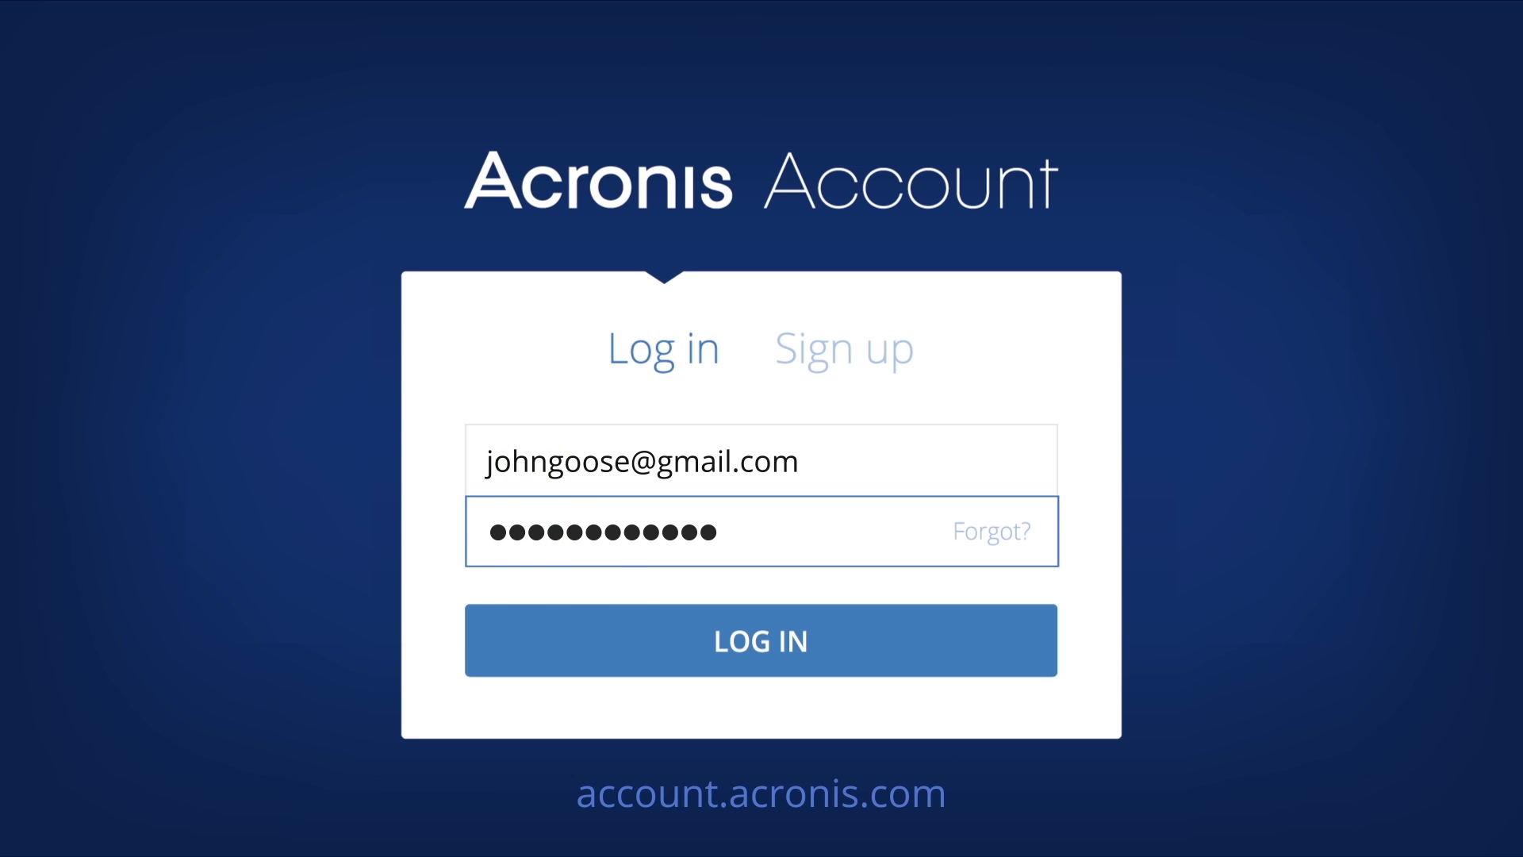
pyautogui.moveTo(782, 654)
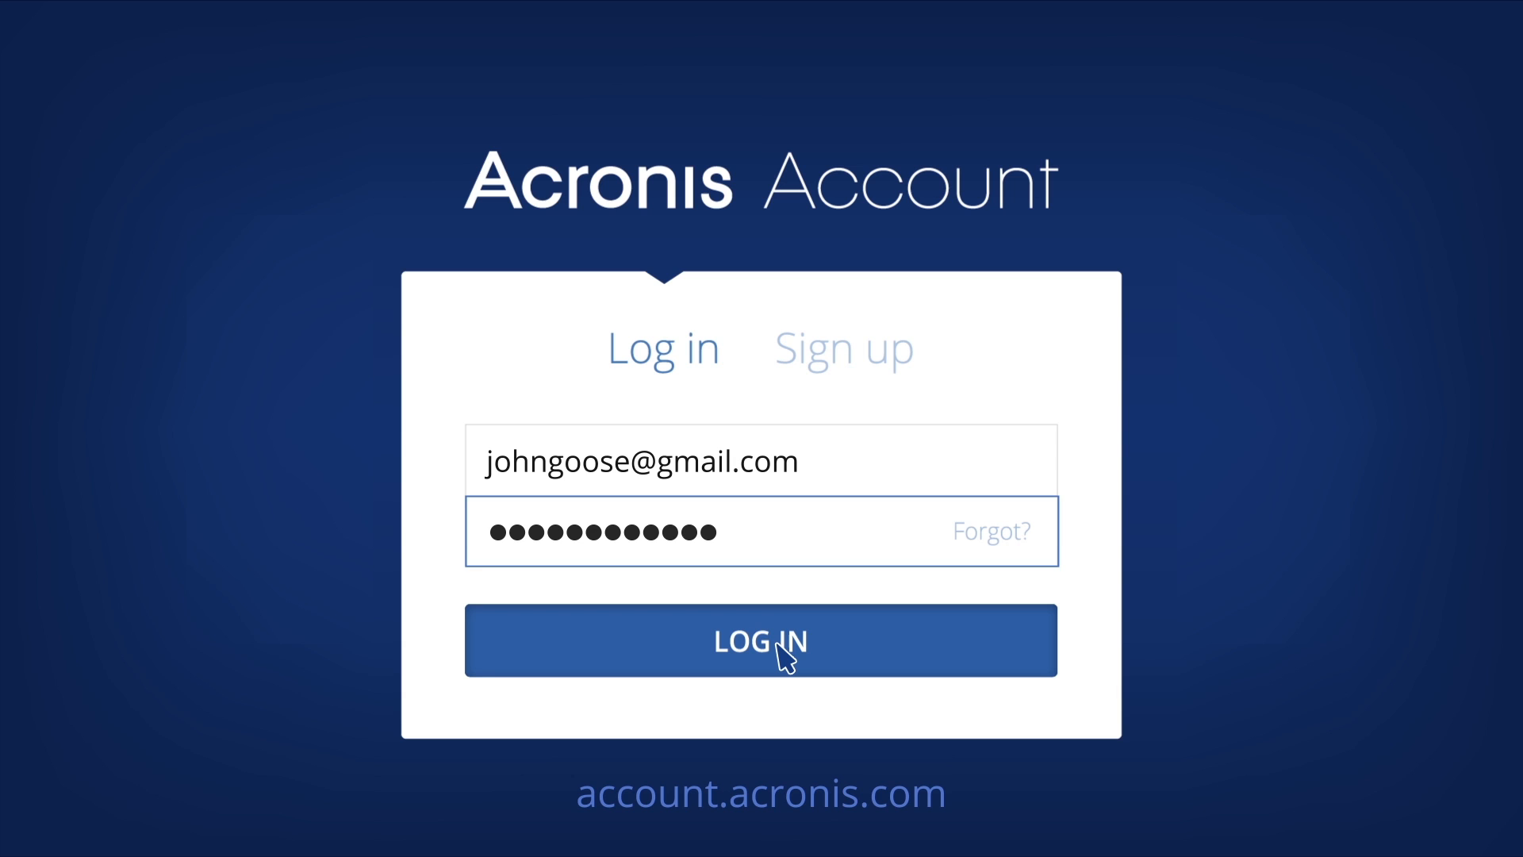
pyautogui.click(760, 641)
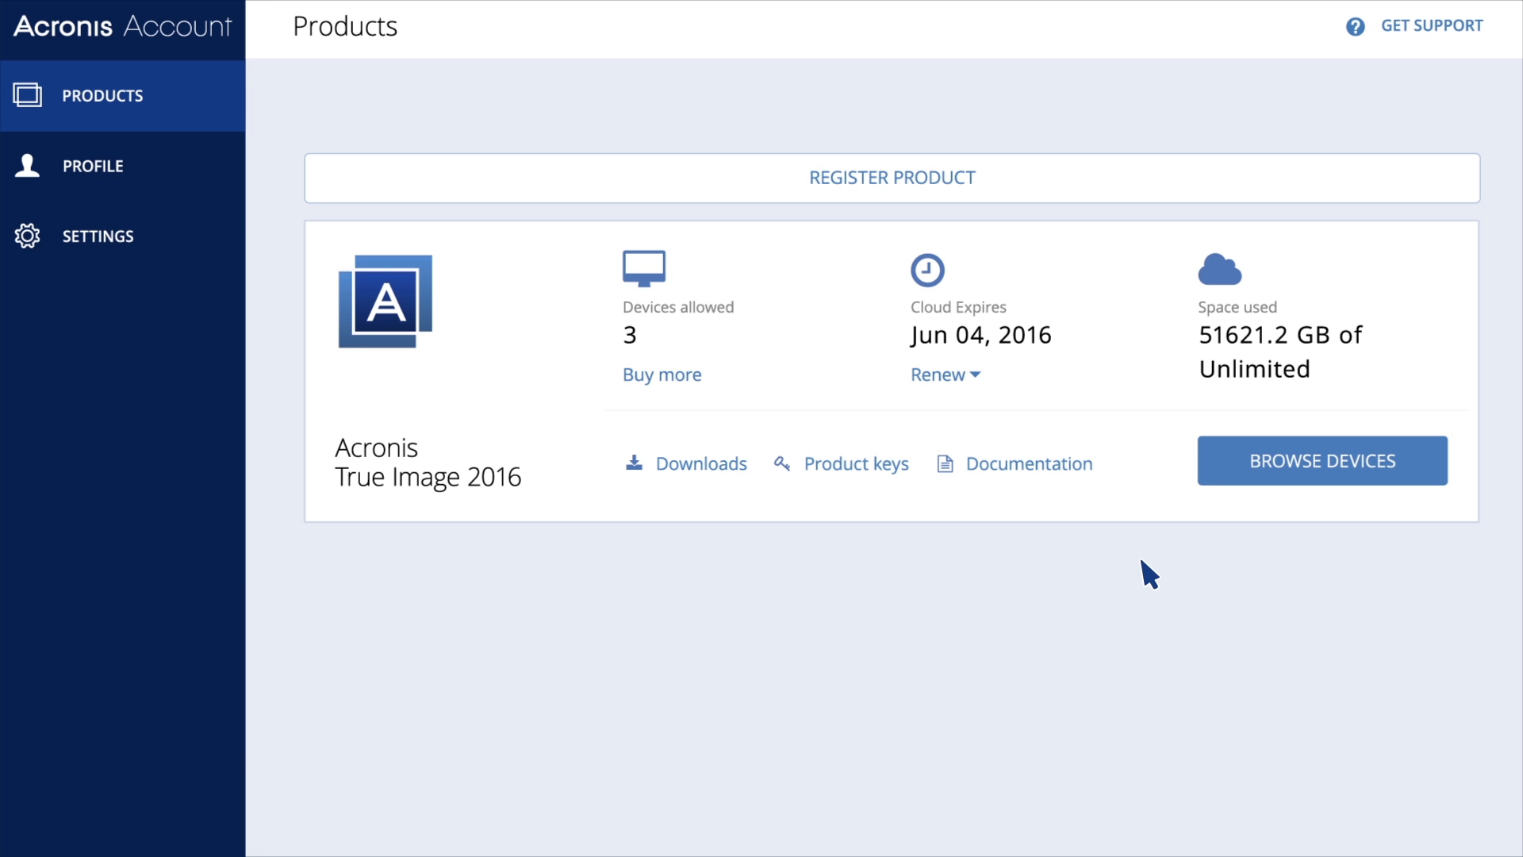
pyautogui.moveTo(714, 476)
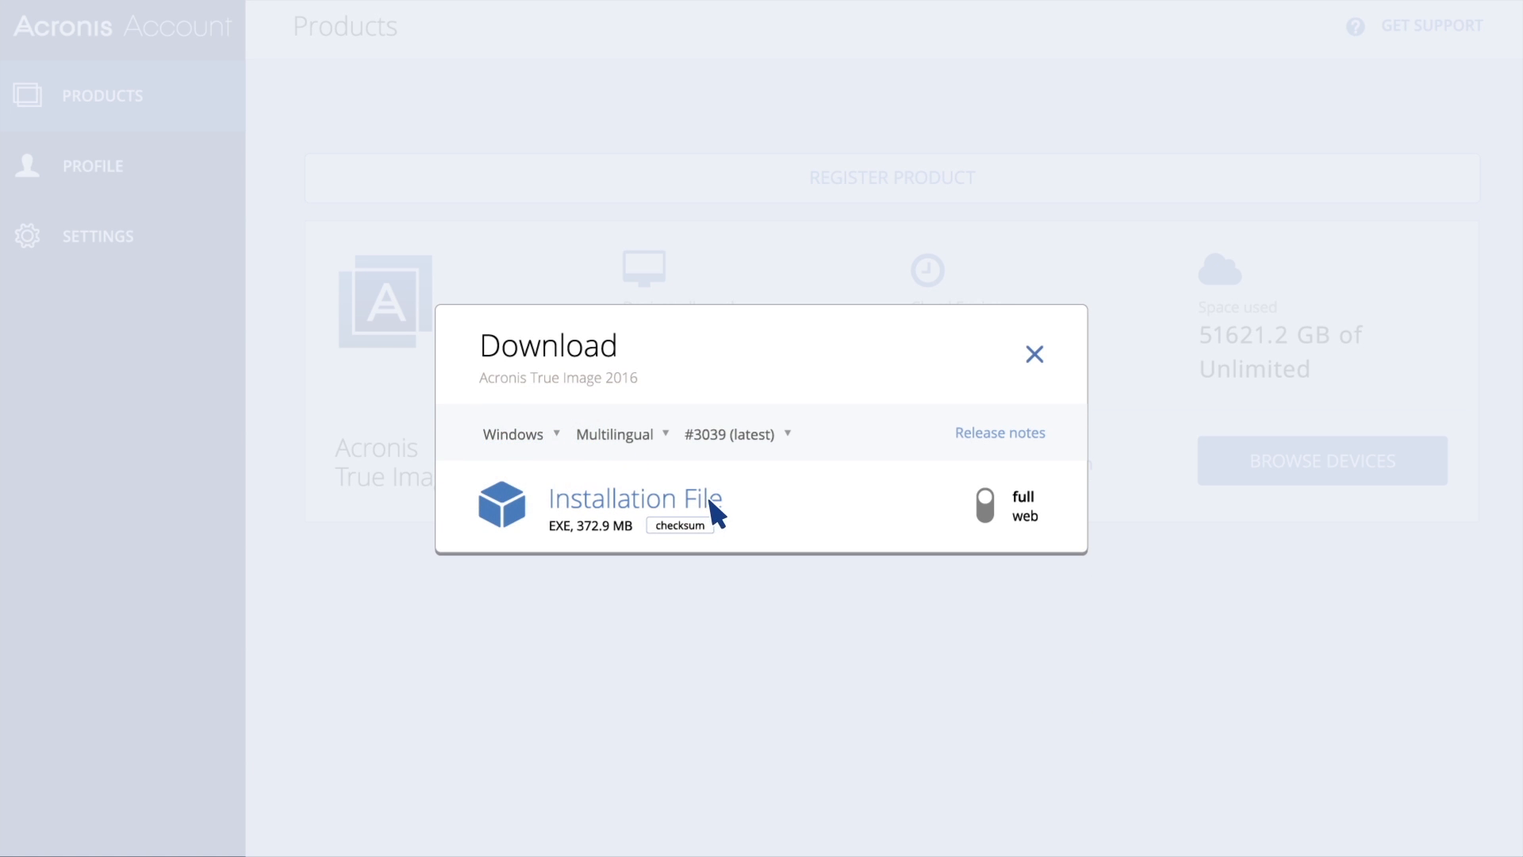
# - Download the Acronis True Image 2016 installation file from the Products page
pyautogui.click(1034, 354)
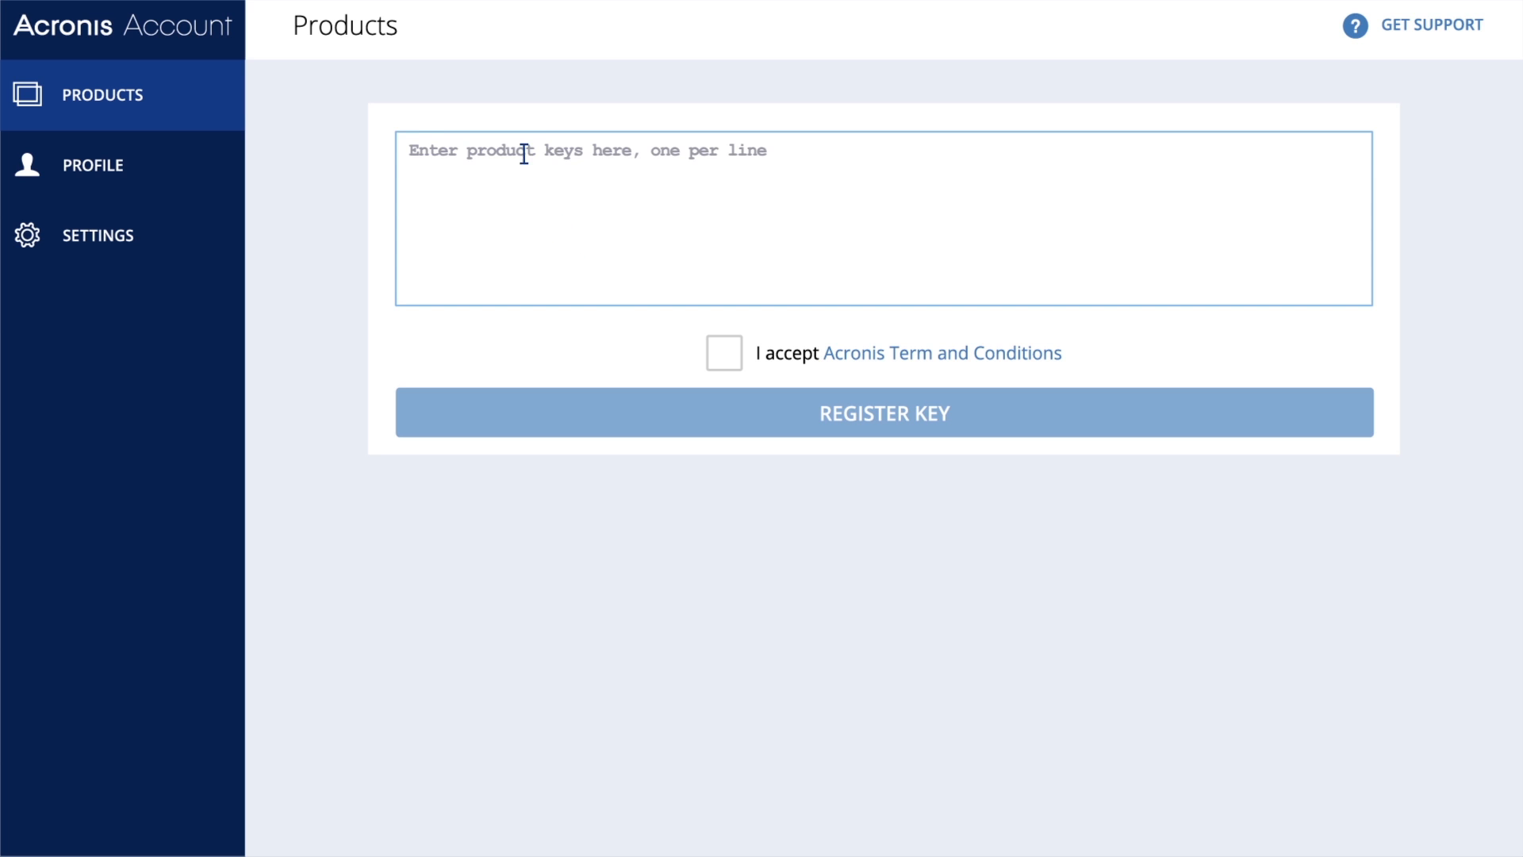
# - Enter serial AAAAAAAA-BBBBBBBB-CCCCCCCC-DDDDD, accept the terms, and register the product key
pyautogui.write('AAAAAAAA-BBBBBBBB-CCCCCCCC-DDDDDDDD-EEEEEEEE-FFFFFFFF-GGGGGGGG-HHHHHHHH')
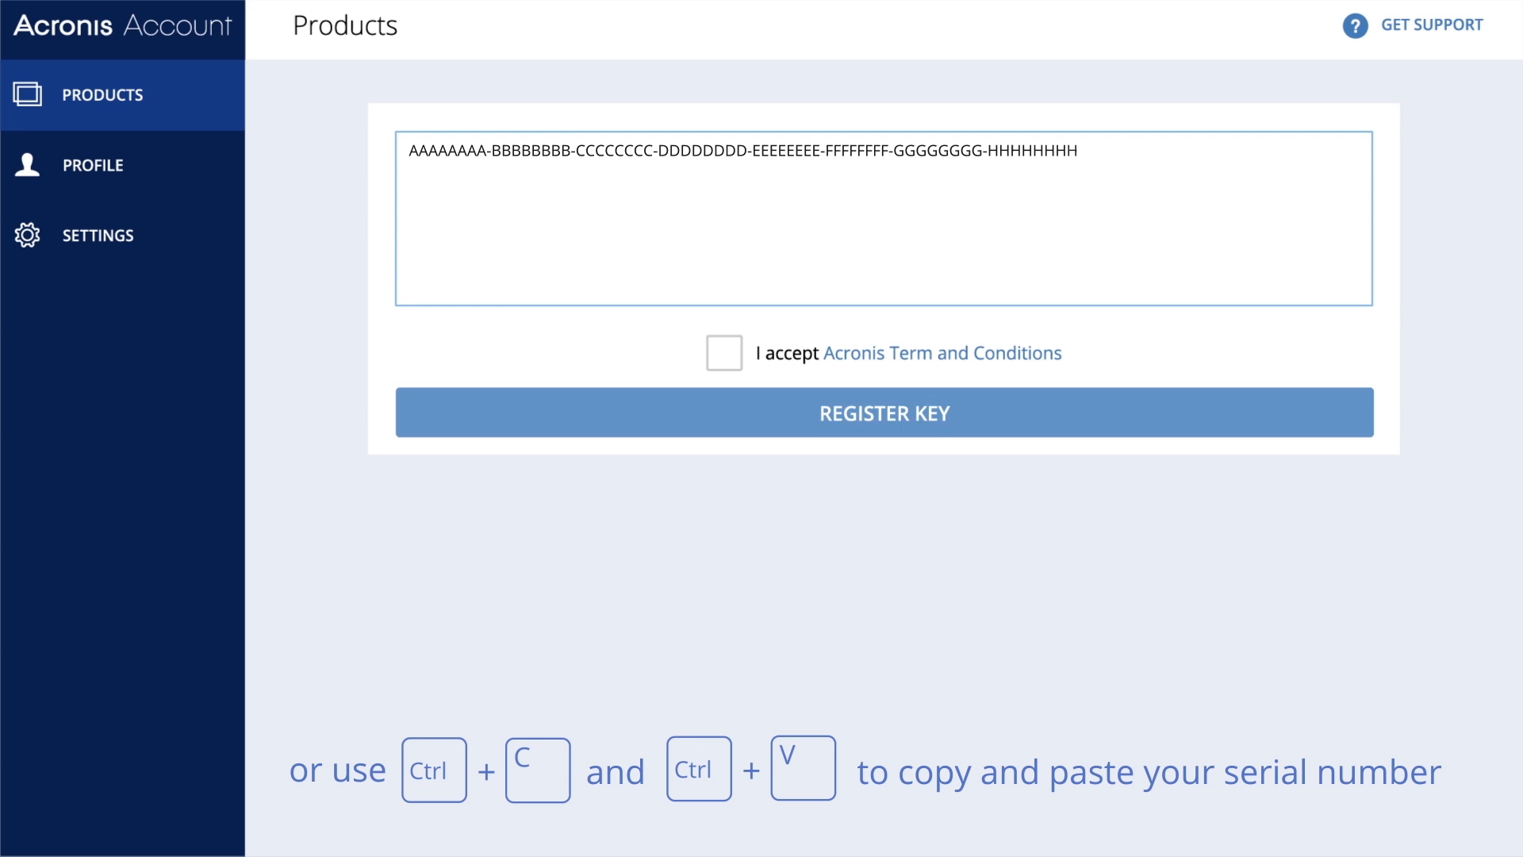
pyautogui.click(723, 351)
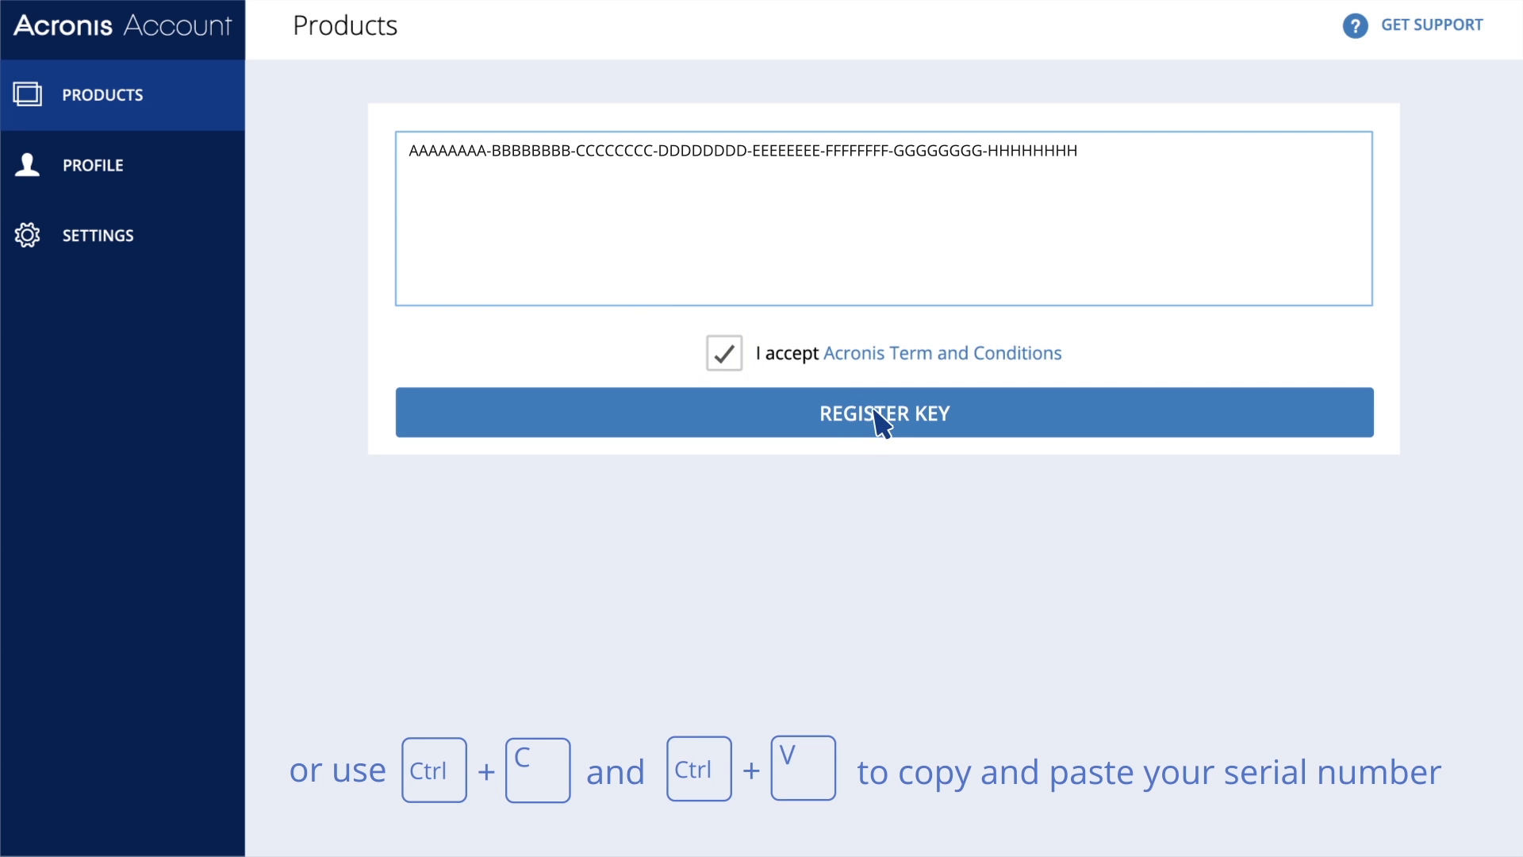
pyautogui.click(882, 412)
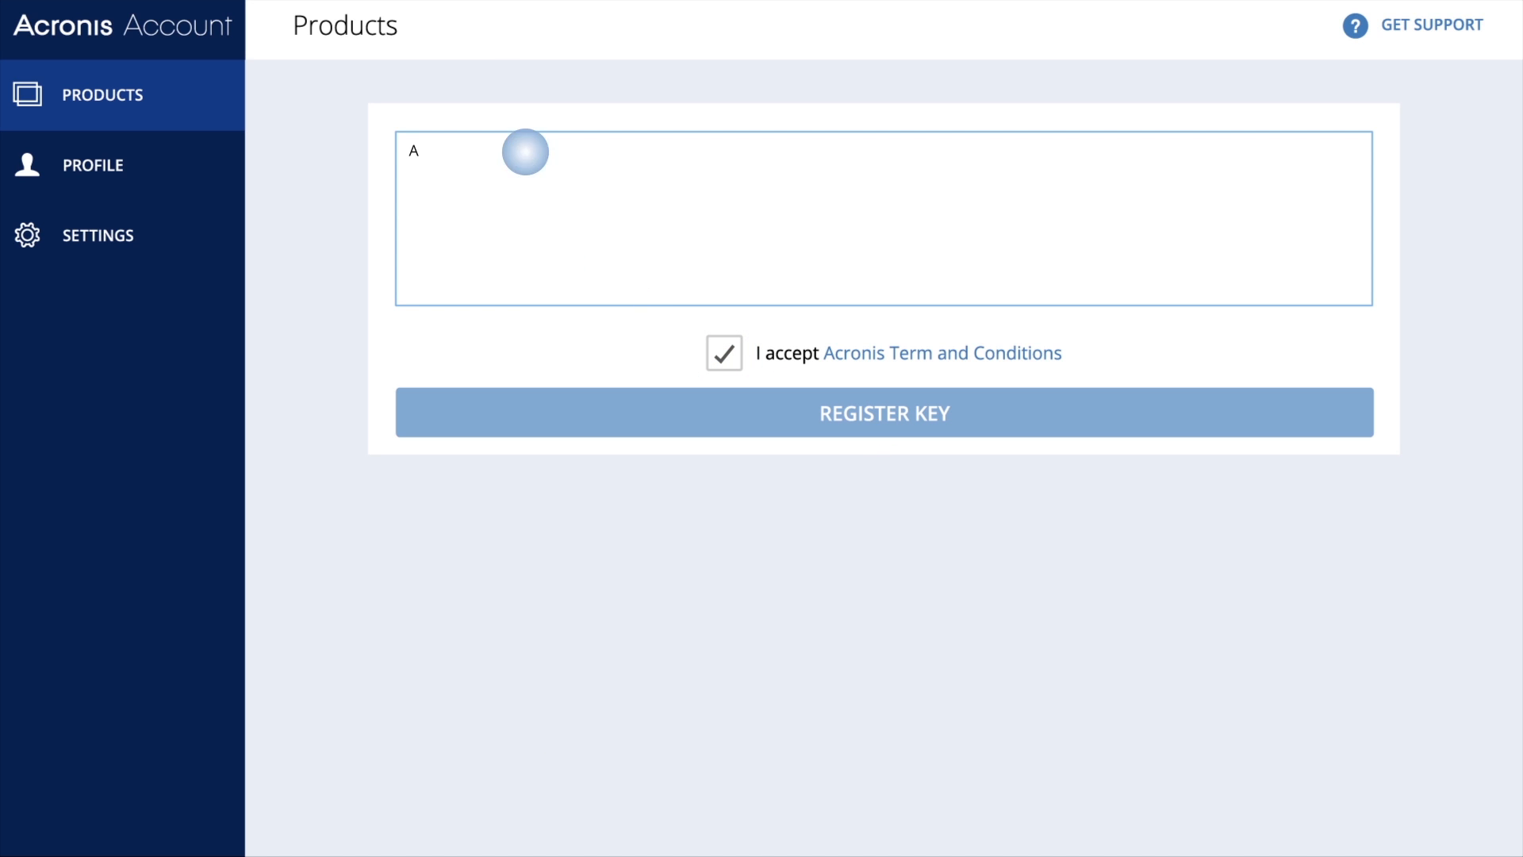
pyautogui.write('AAAAAAAA-BBBBBBBB')
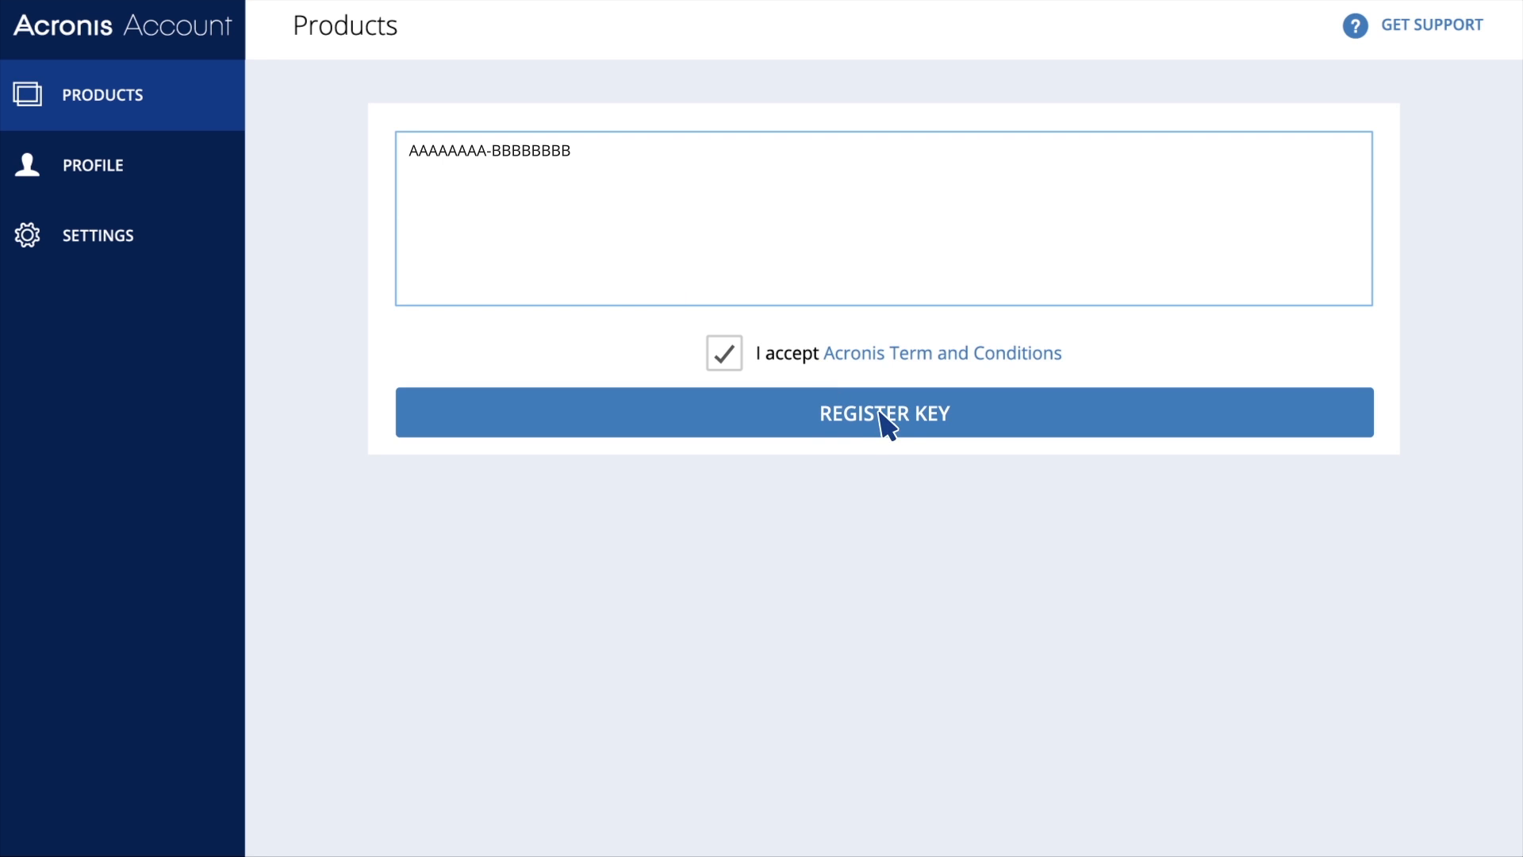
pyautogui.click(883, 412)
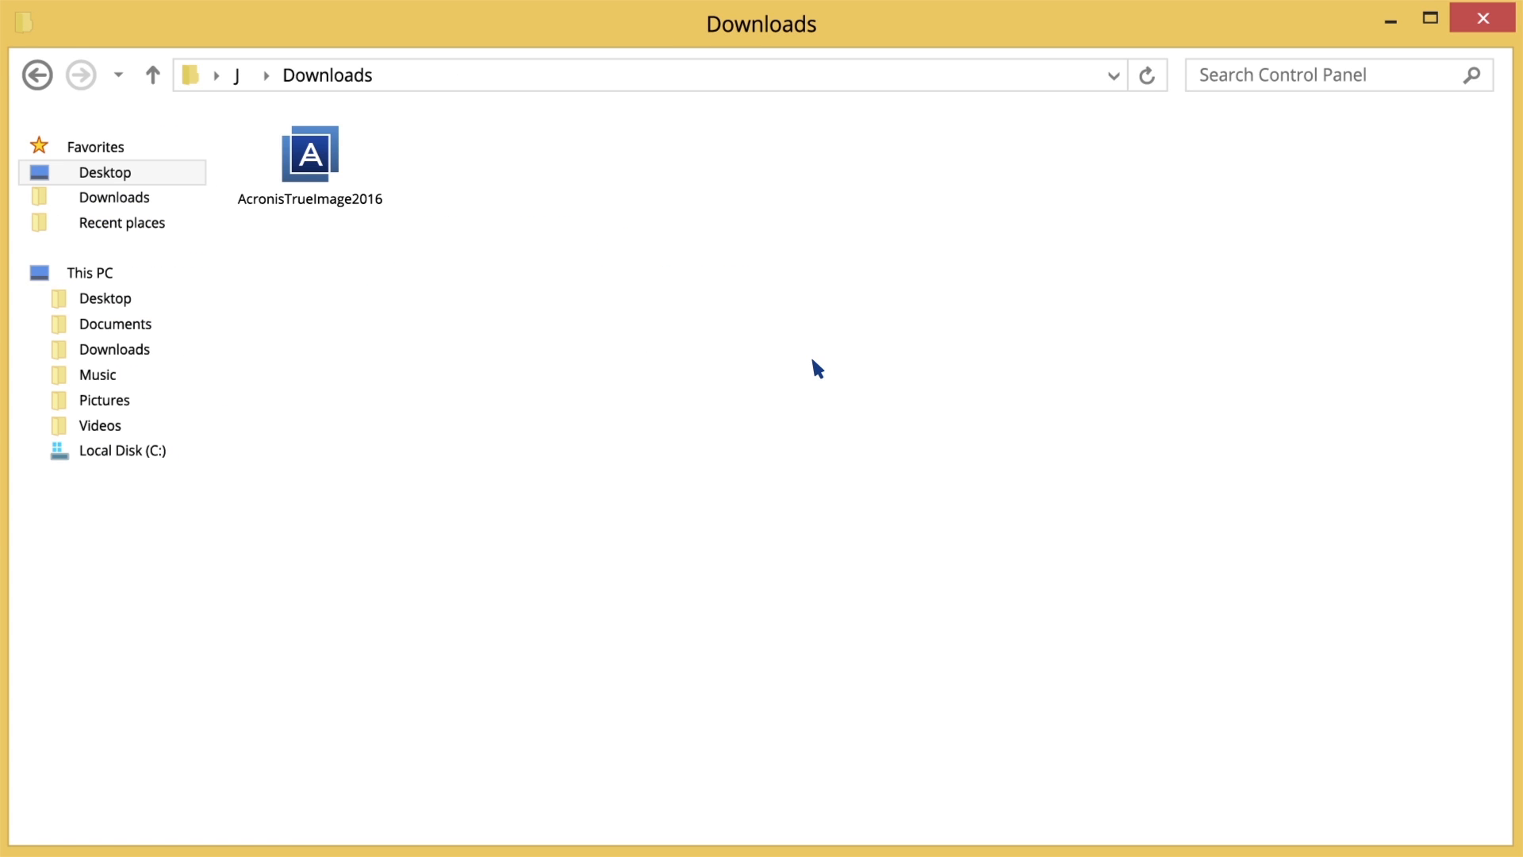
pyautogui.moveTo(701, 321)
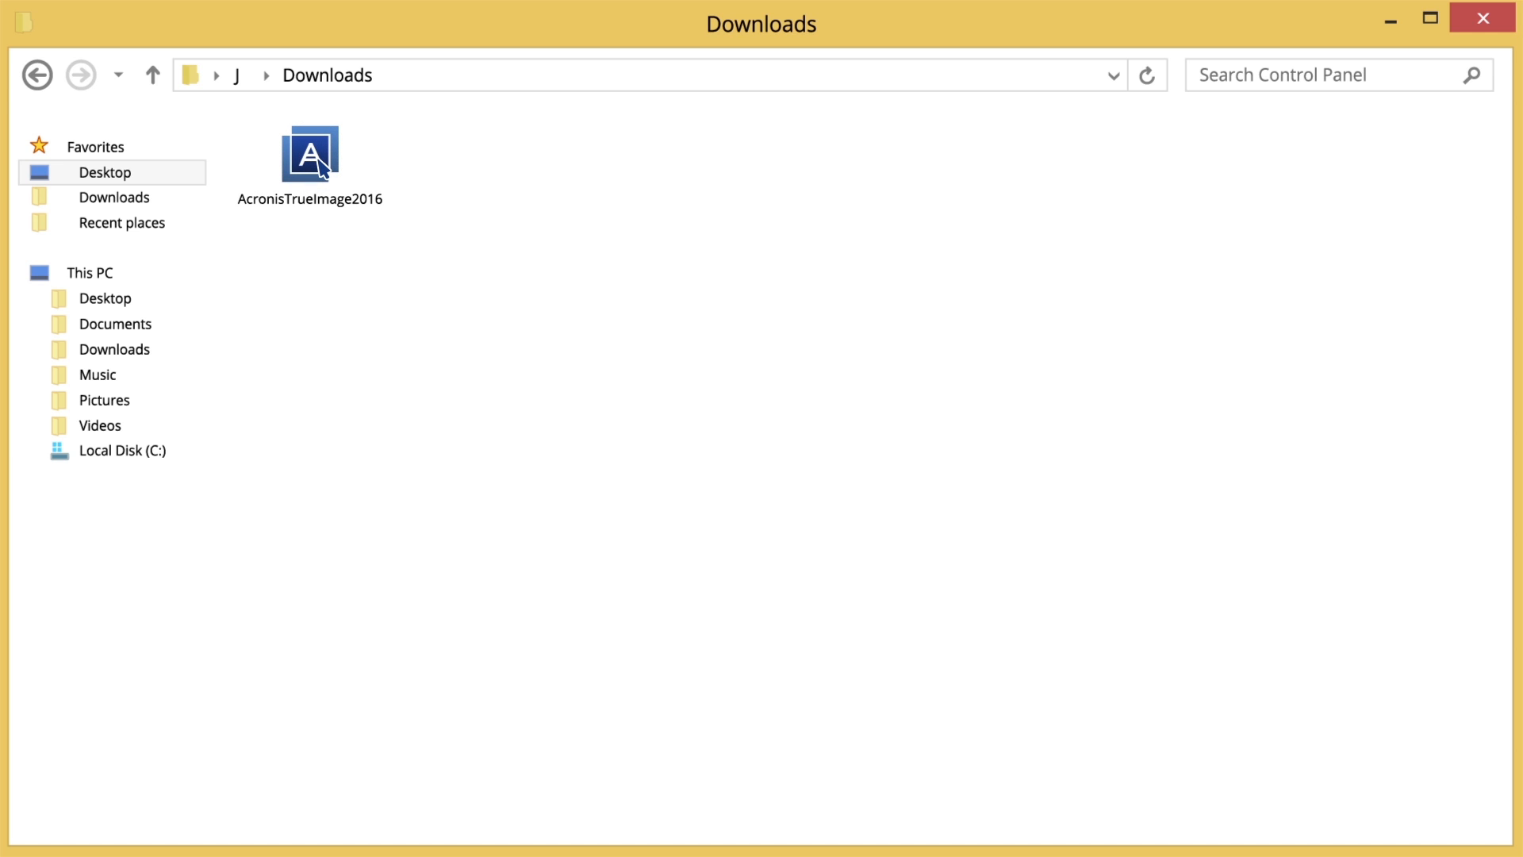
# - Run the AcronisTrueImage2016 installer from the Downloads folder
pyautogui.doubleClick(309, 153)
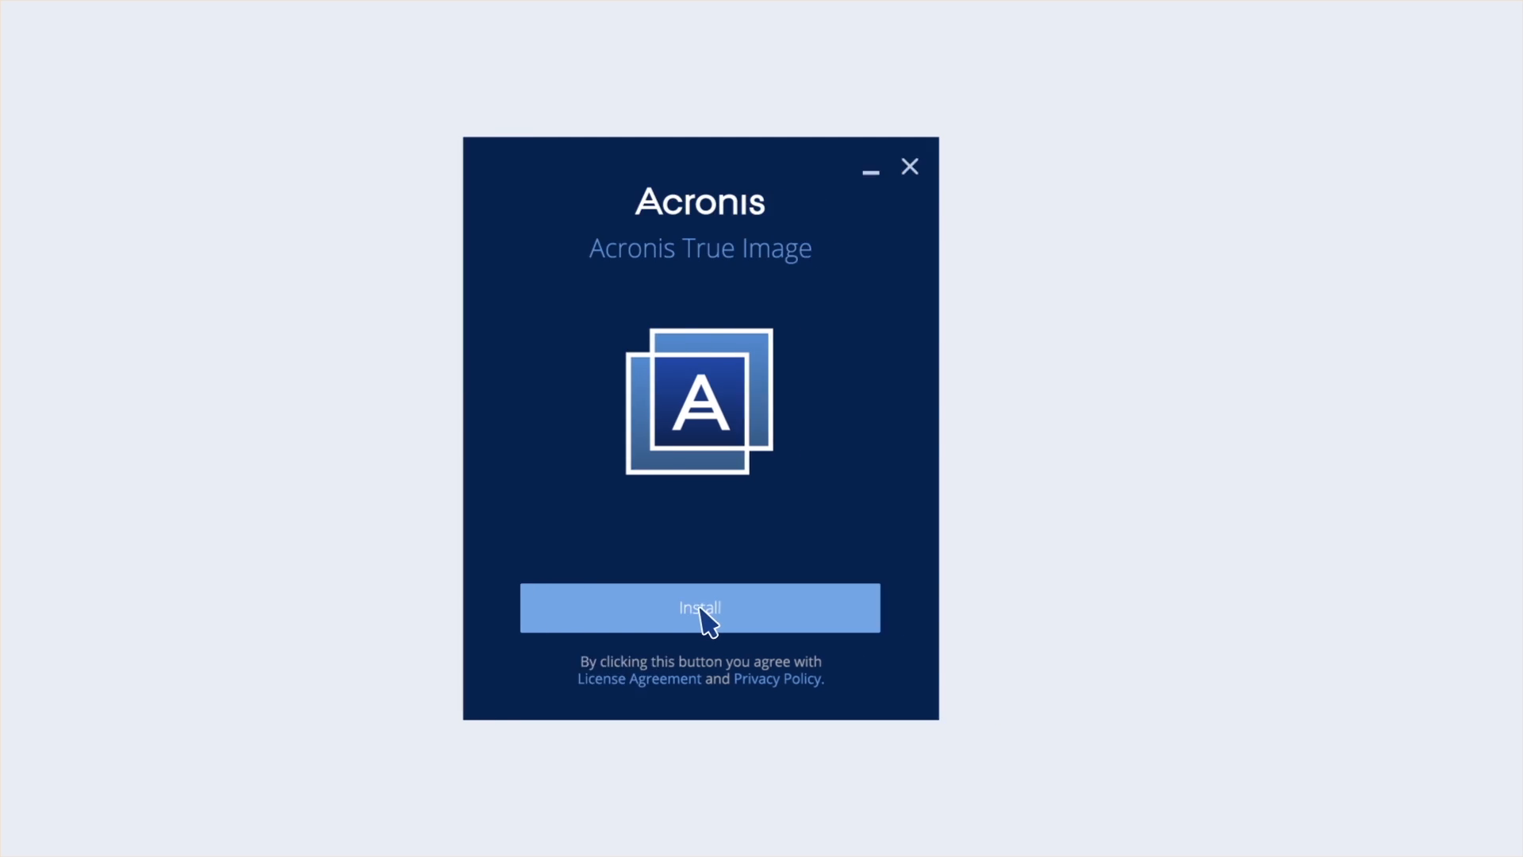
# - Install True Image 2016, start the application, and accept the license agreement
pyautogui.click(700, 607)
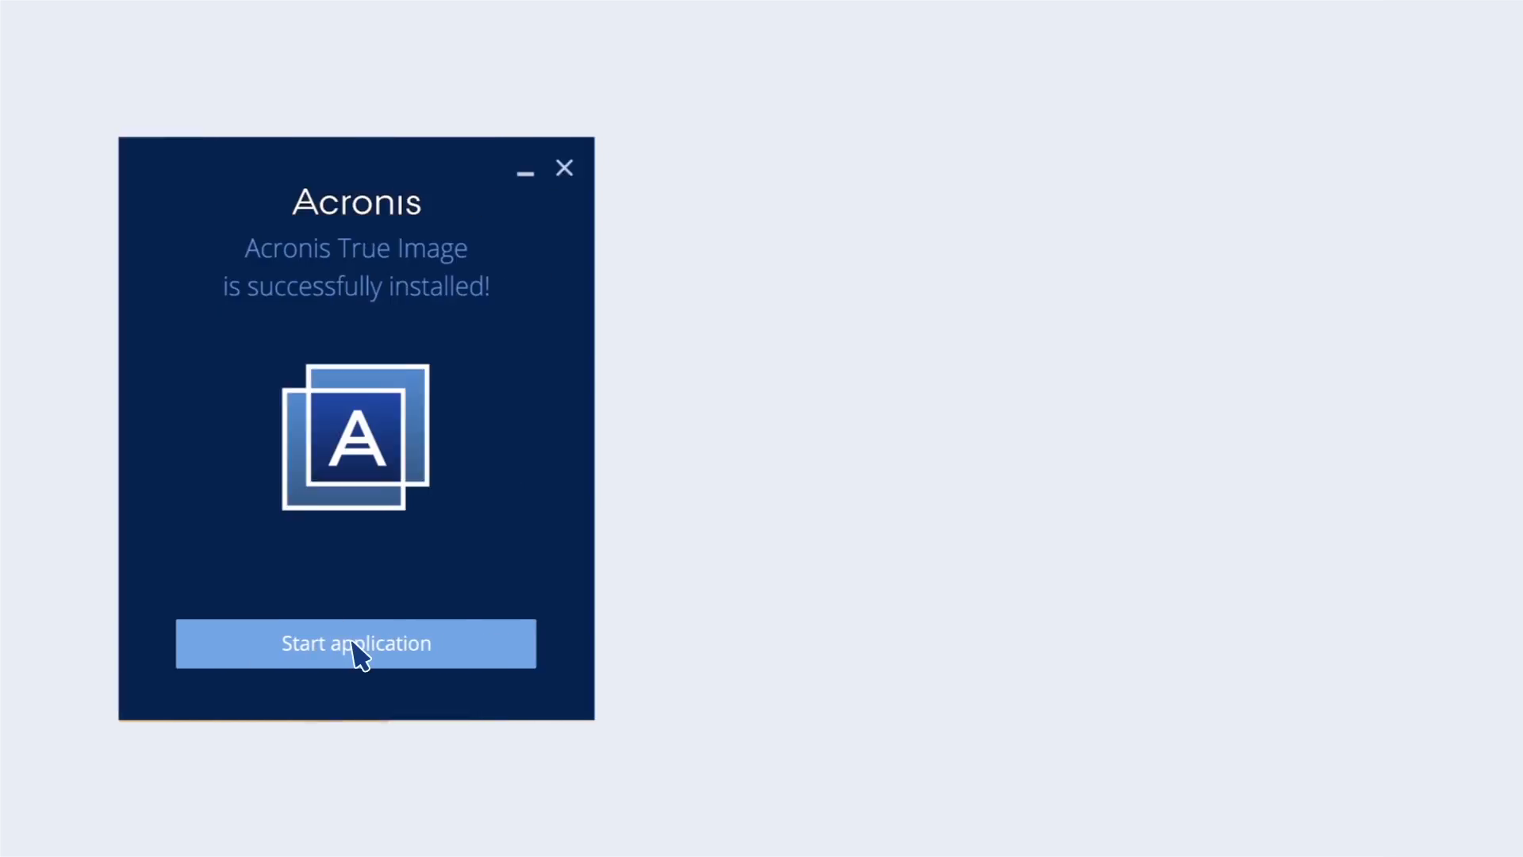
pyautogui.click(355, 643)
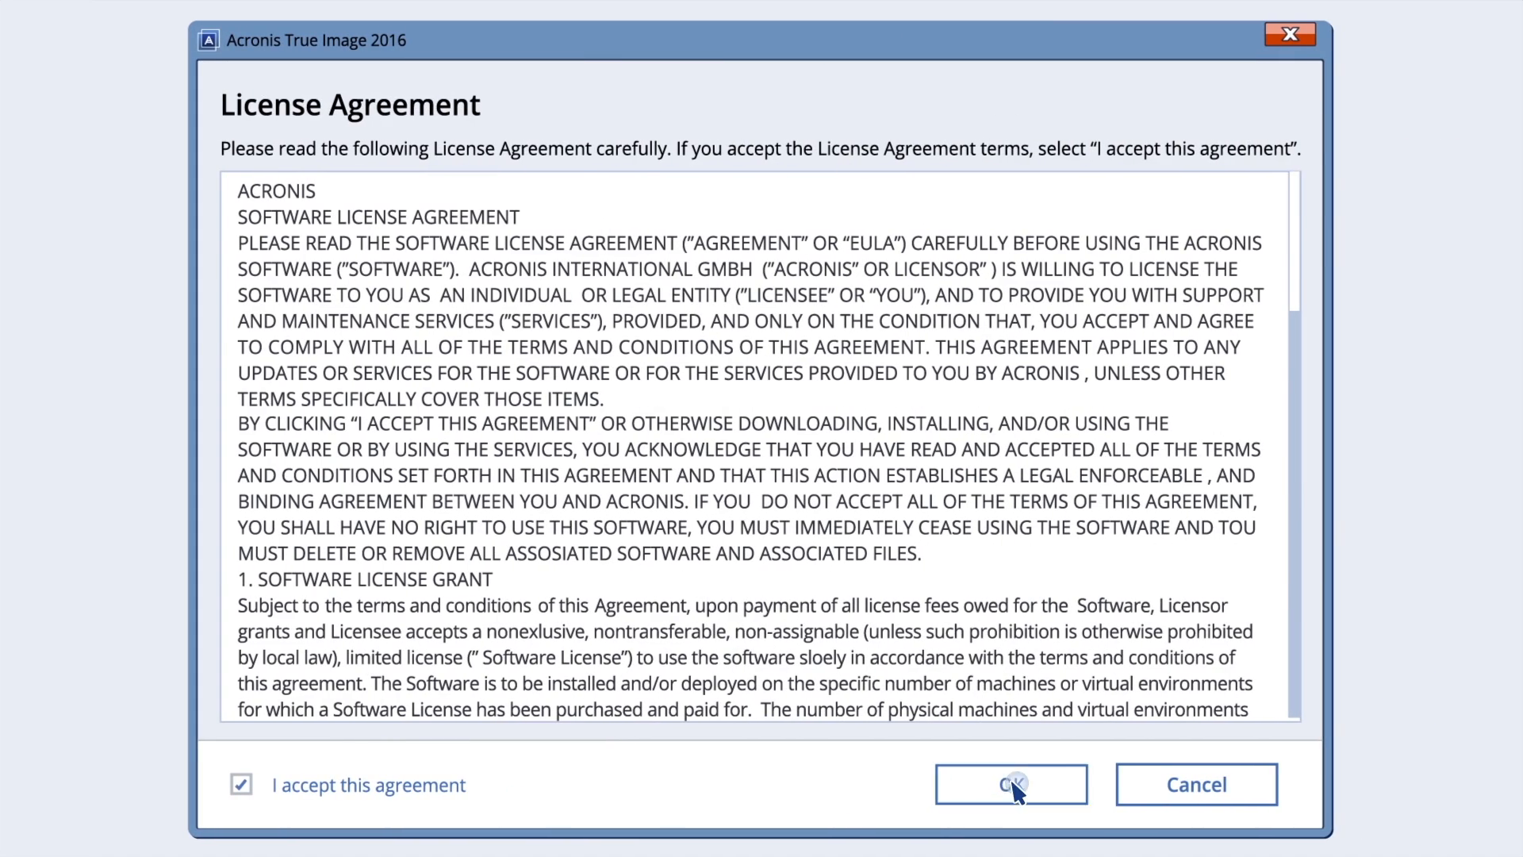
pyautogui.click(1009, 784)
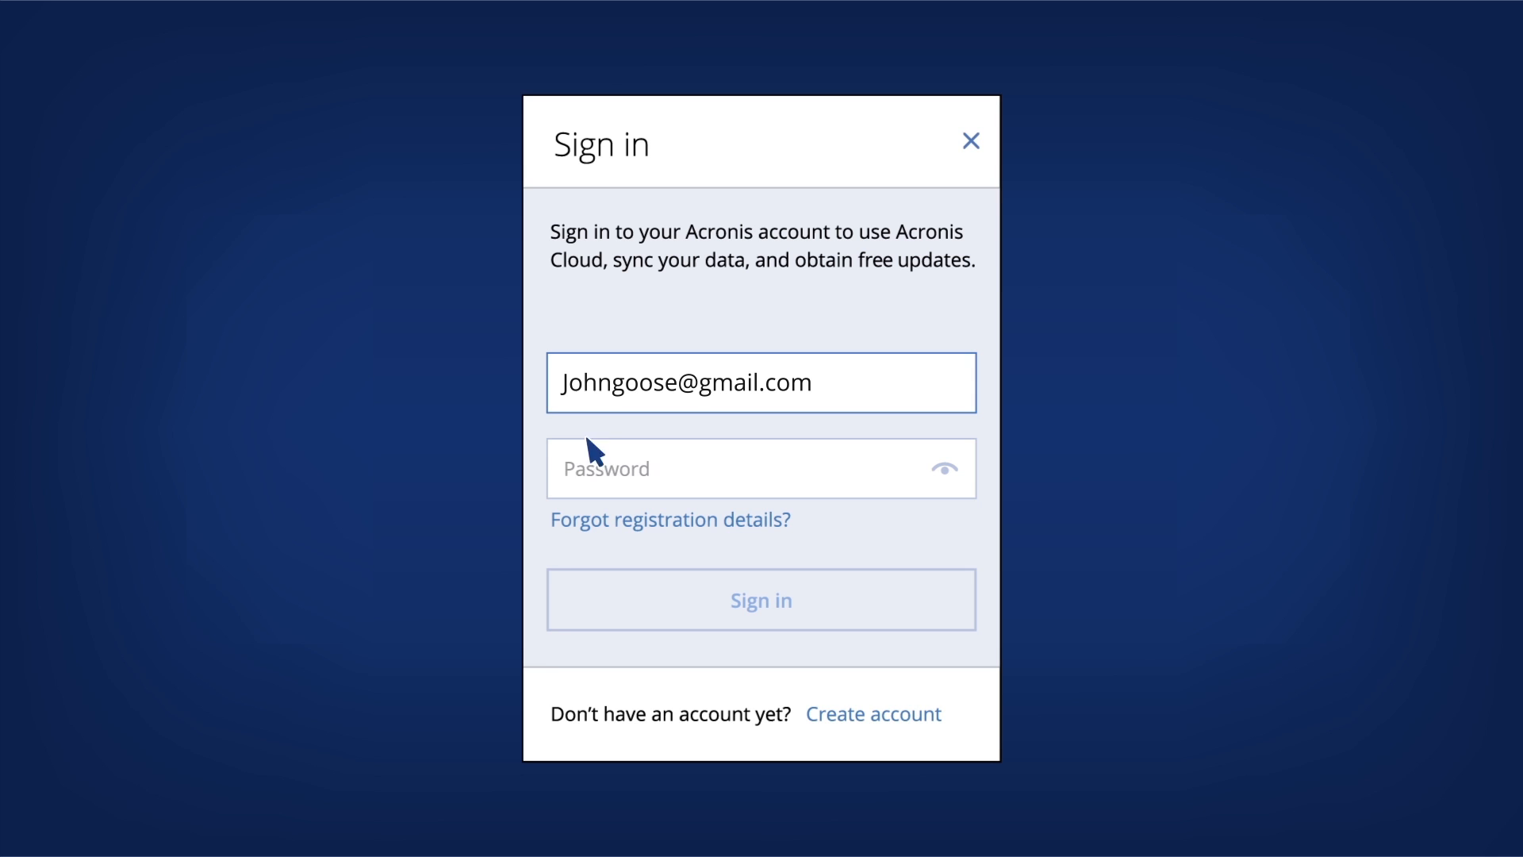
pyautogui.write('password')
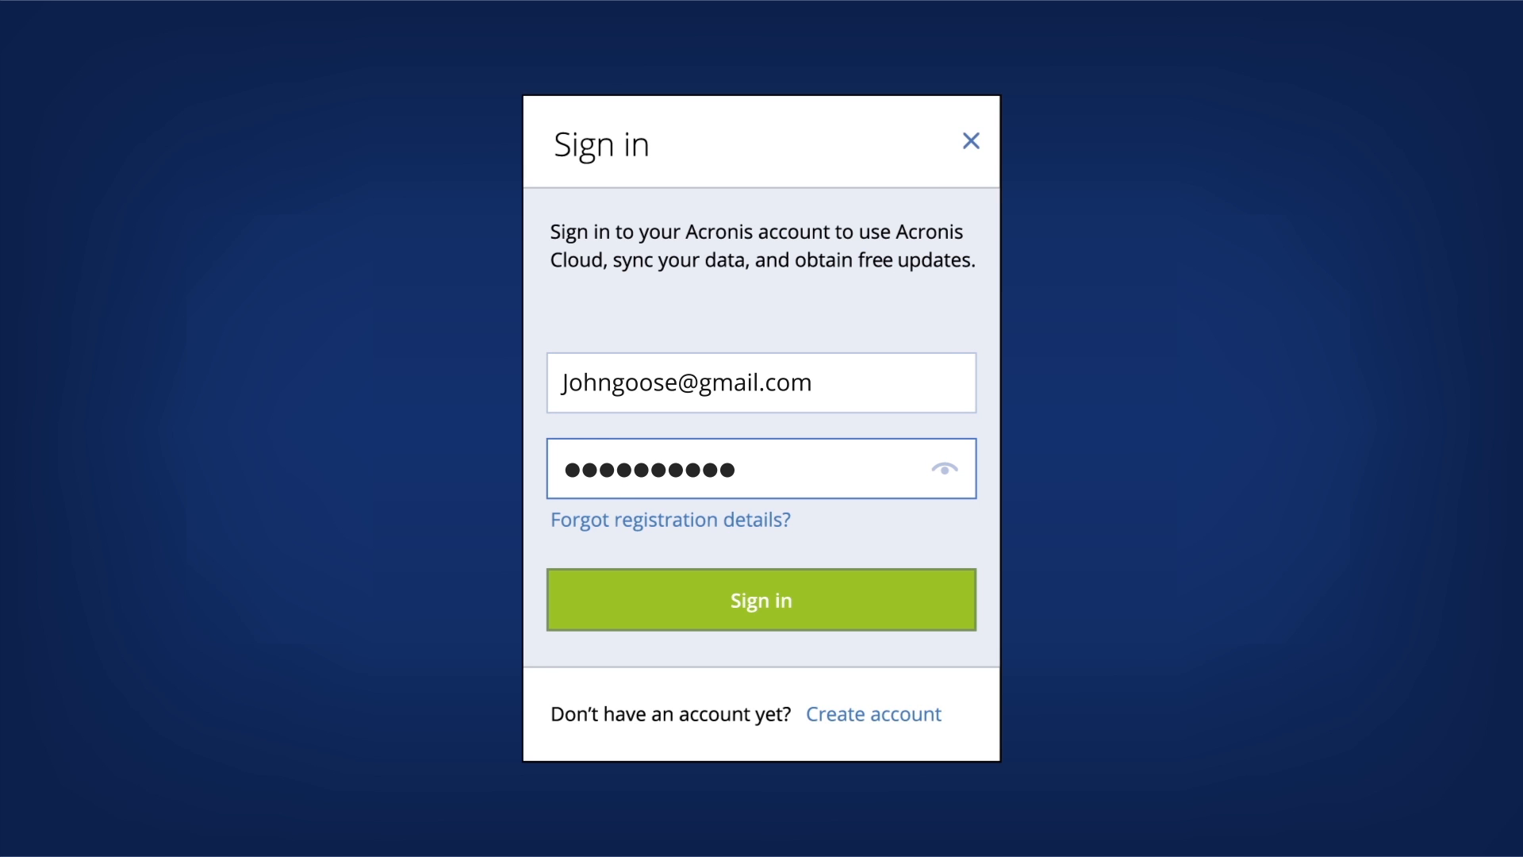
pyautogui.click(761, 600)
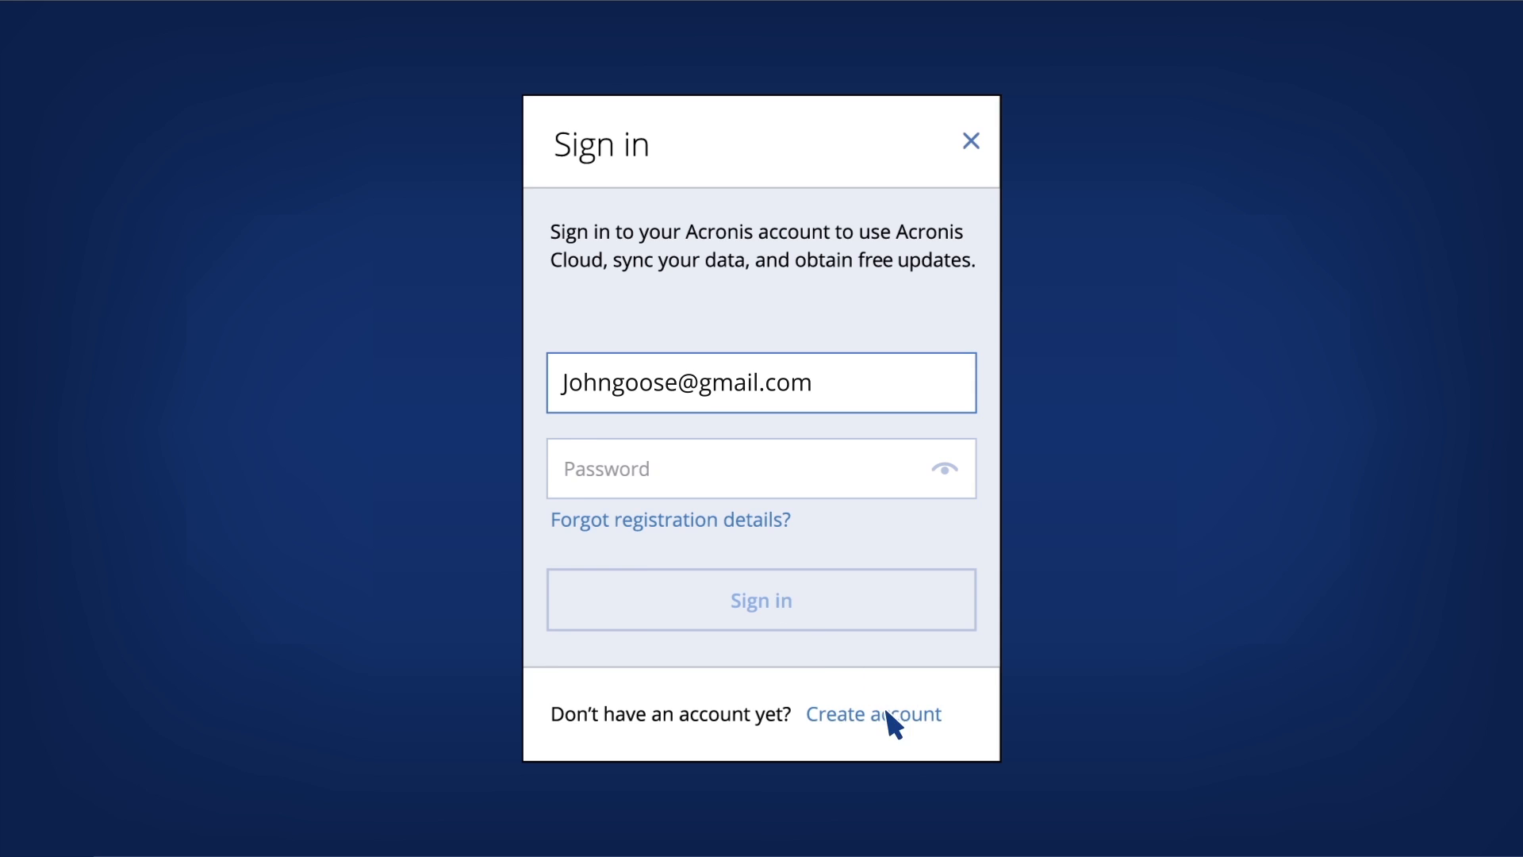
pyautogui.click(873, 714)
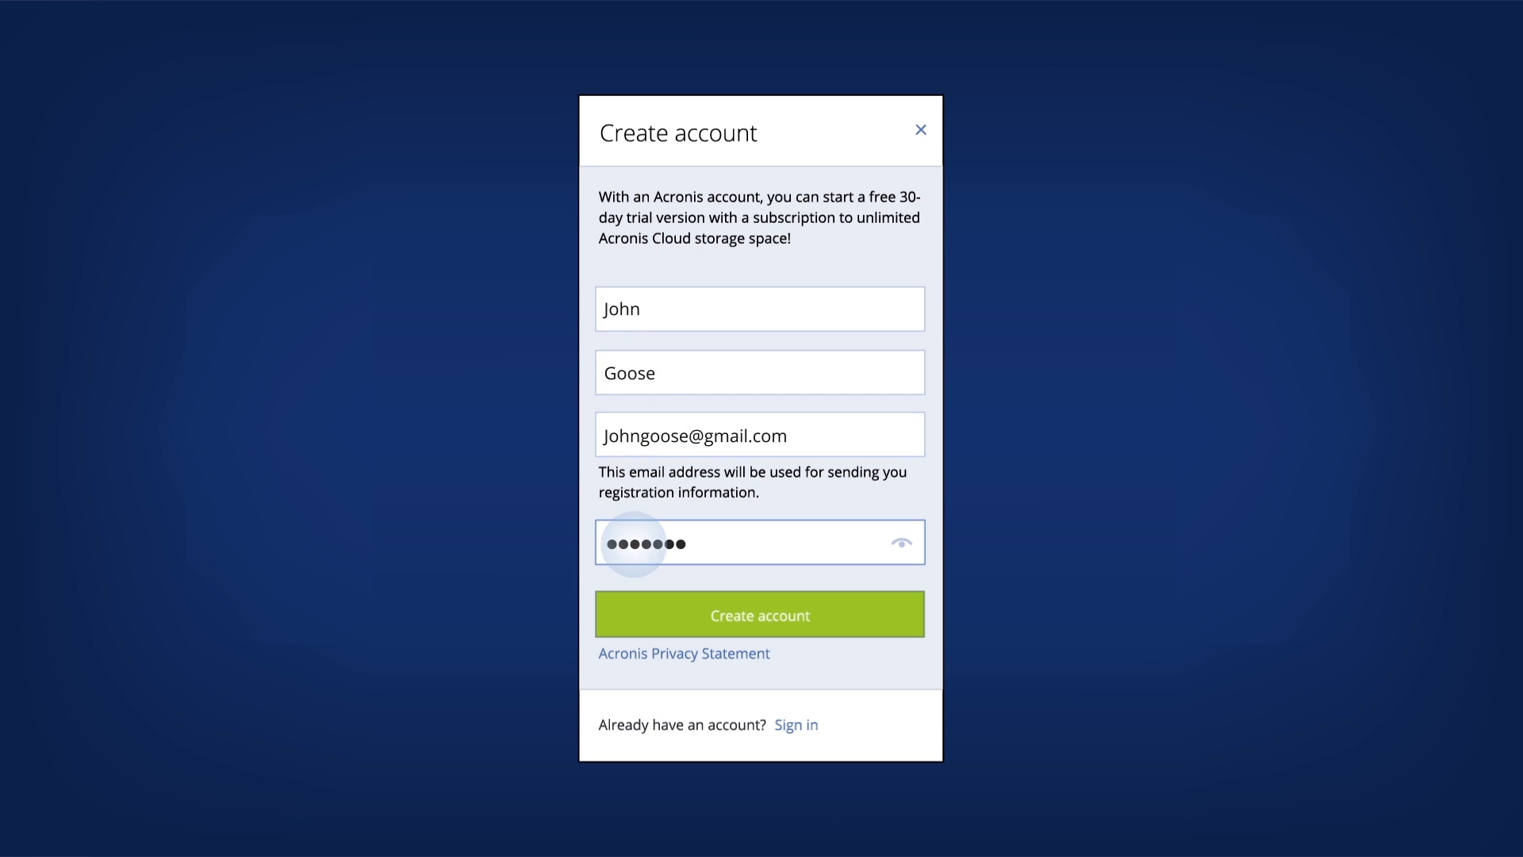
pyautogui.click(795, 723)
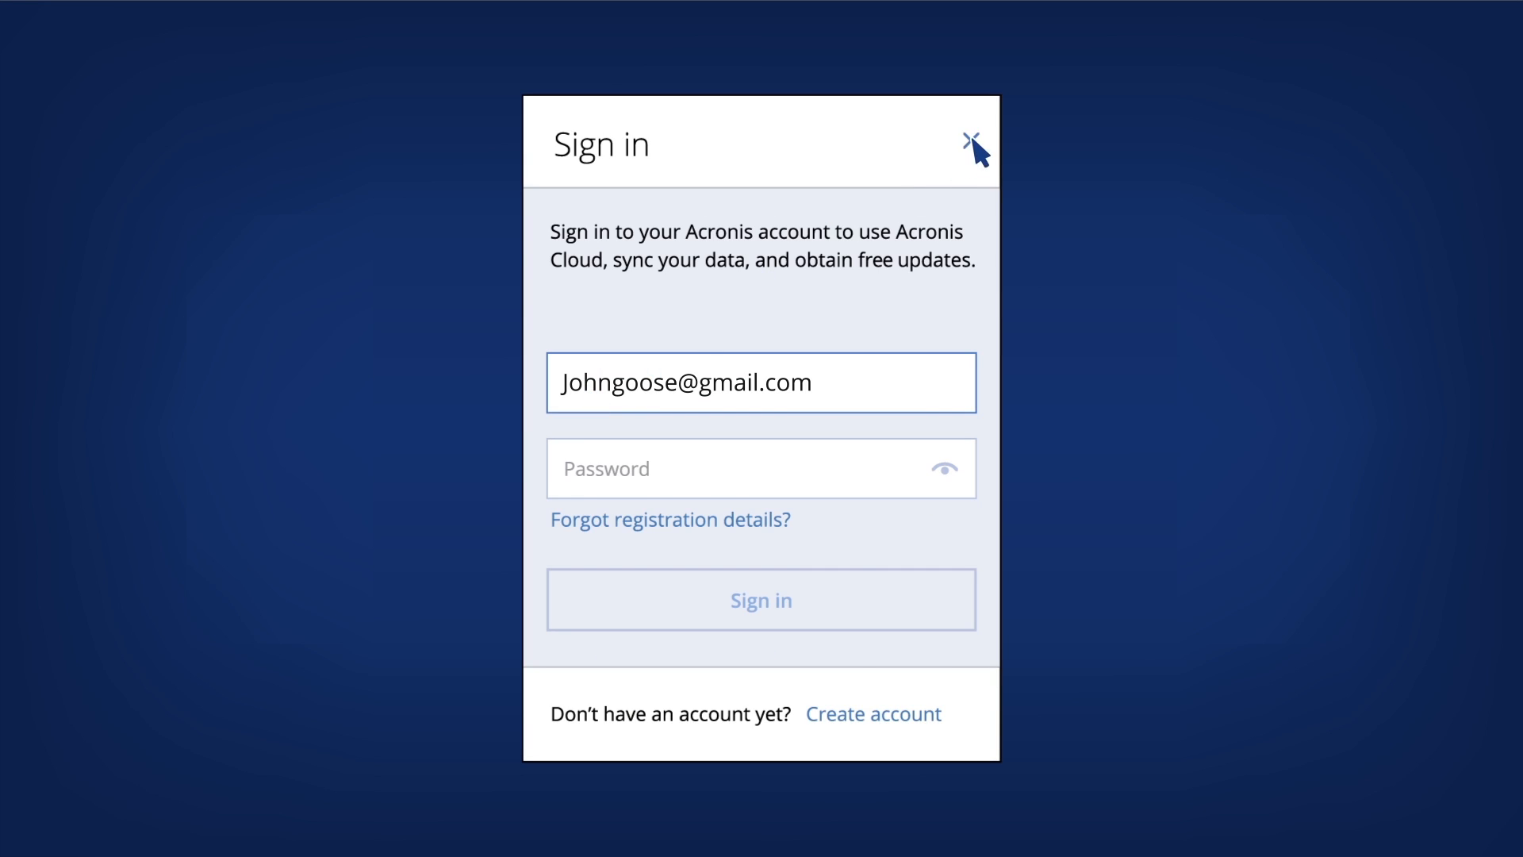
pyautogui.click(978, 143)
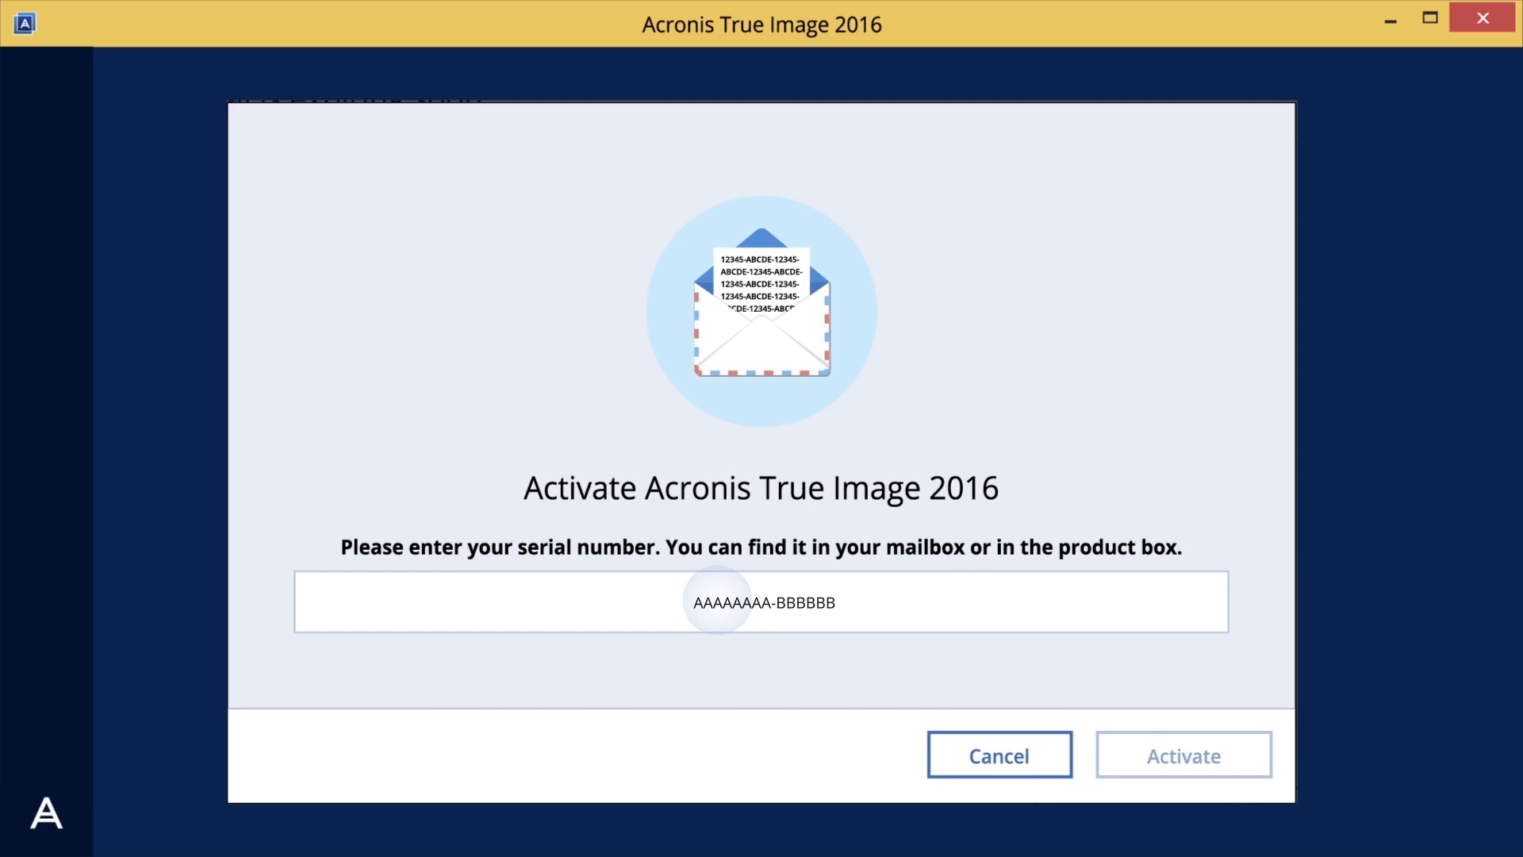
pyautogui.write('AAAAAAAA-BBBBBBBB-CCCCCCCC-DDDDDDDD-EEEEEEEE-FFFFFFFF-GGGGGGGG-HHHHHHHH')
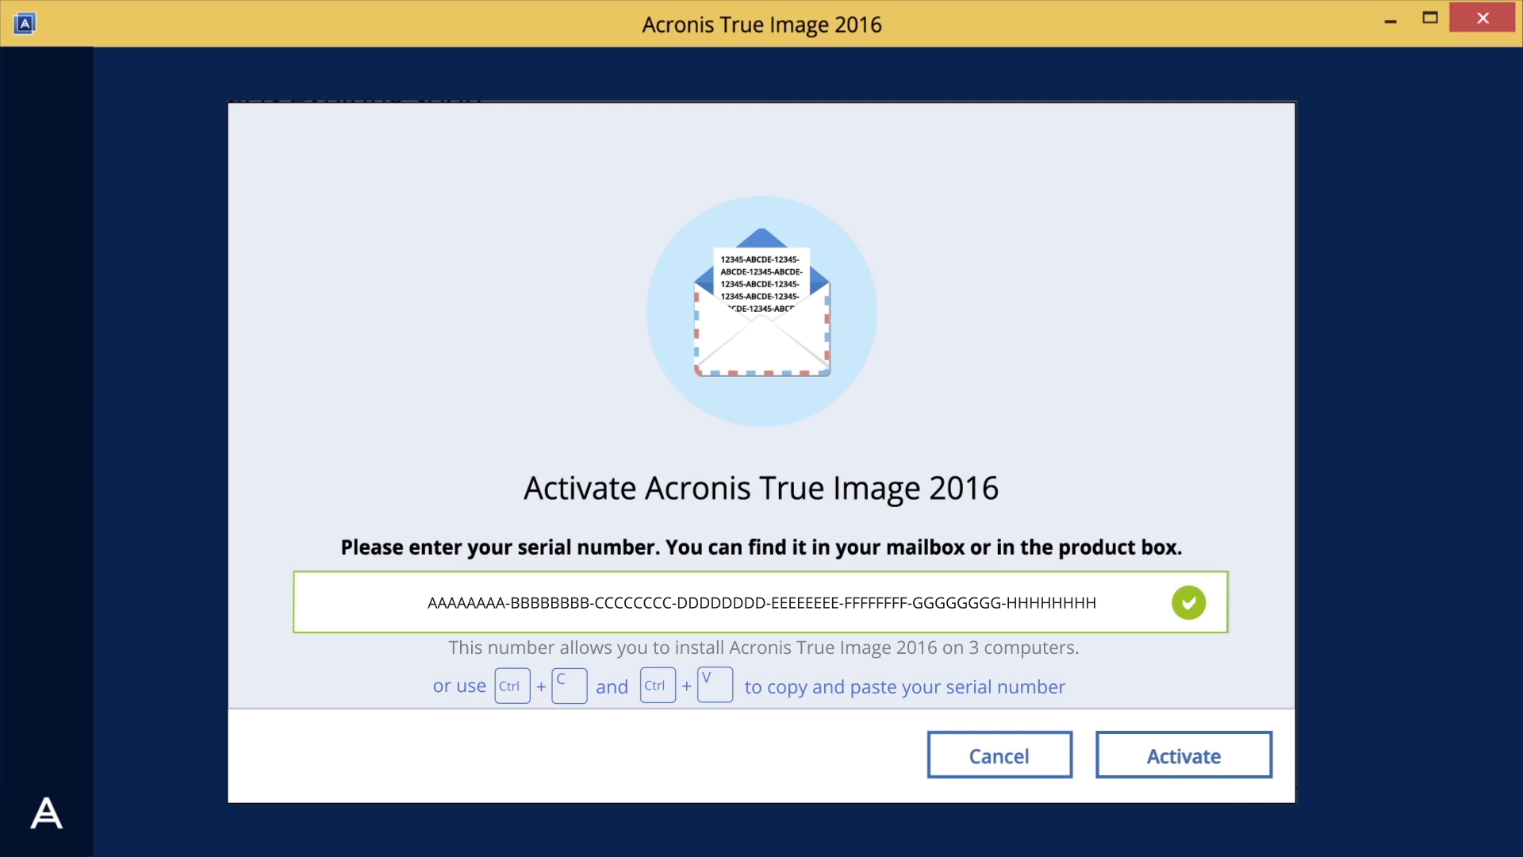
pyautogui.click(1182, 753)
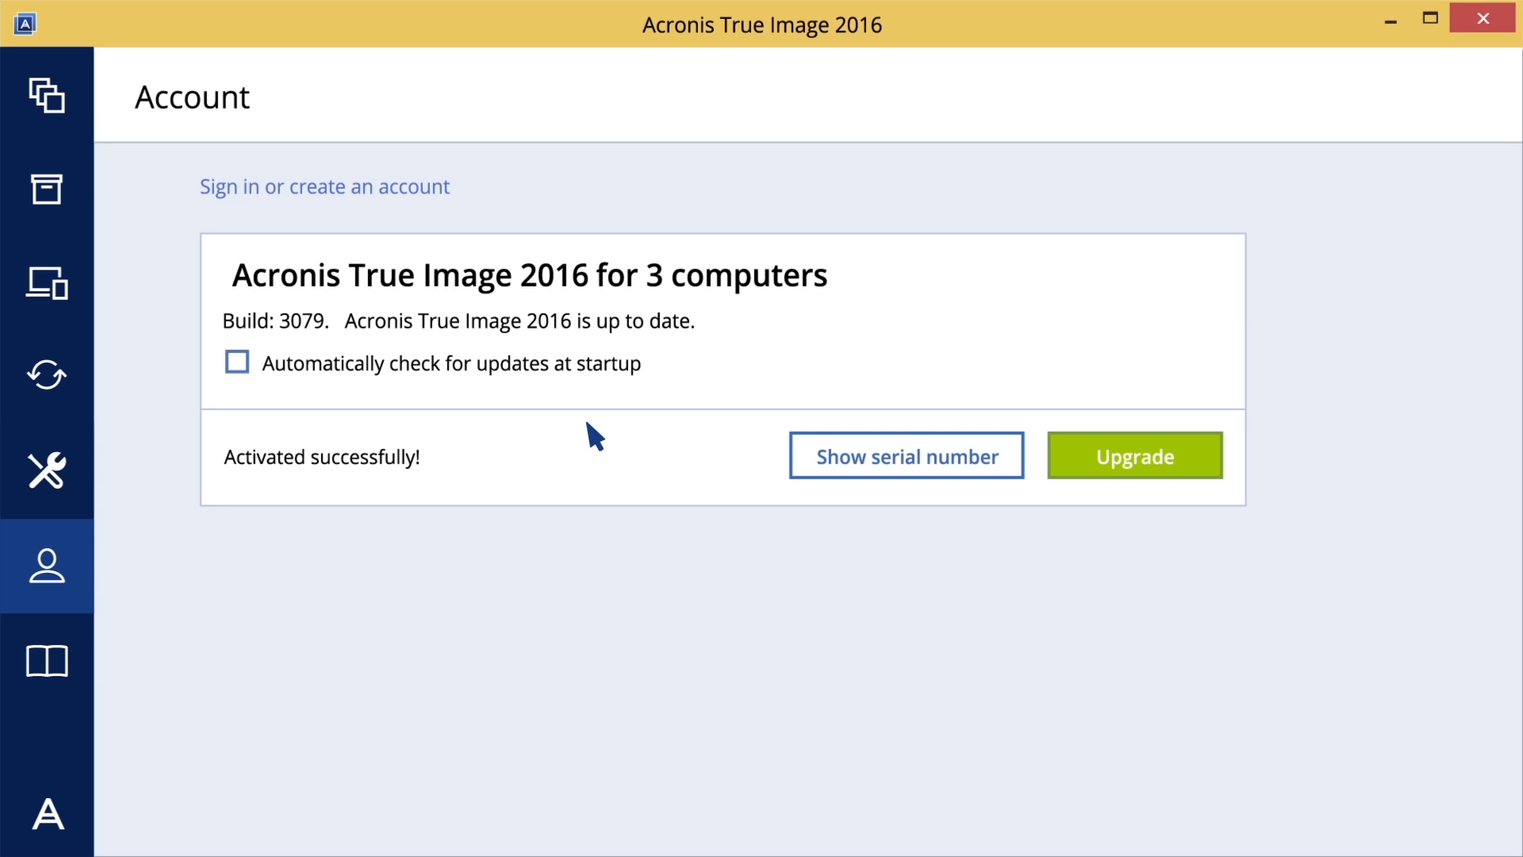
pyautogui.moveTo(309, 386)
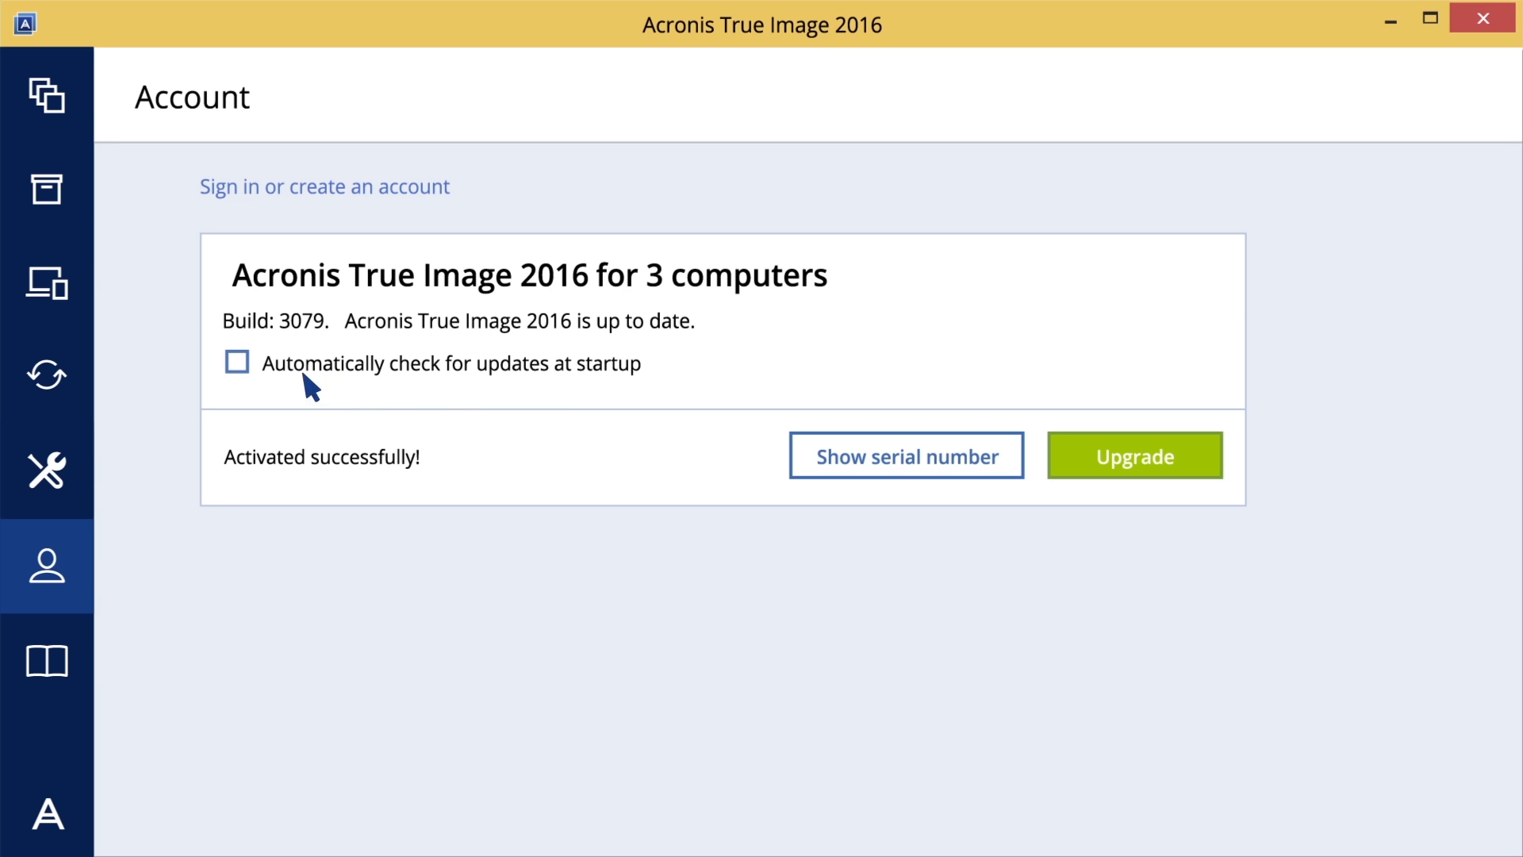
# - Turn on automatic update checks at startup and go to Help and support
pyautogui.click(237, 362)
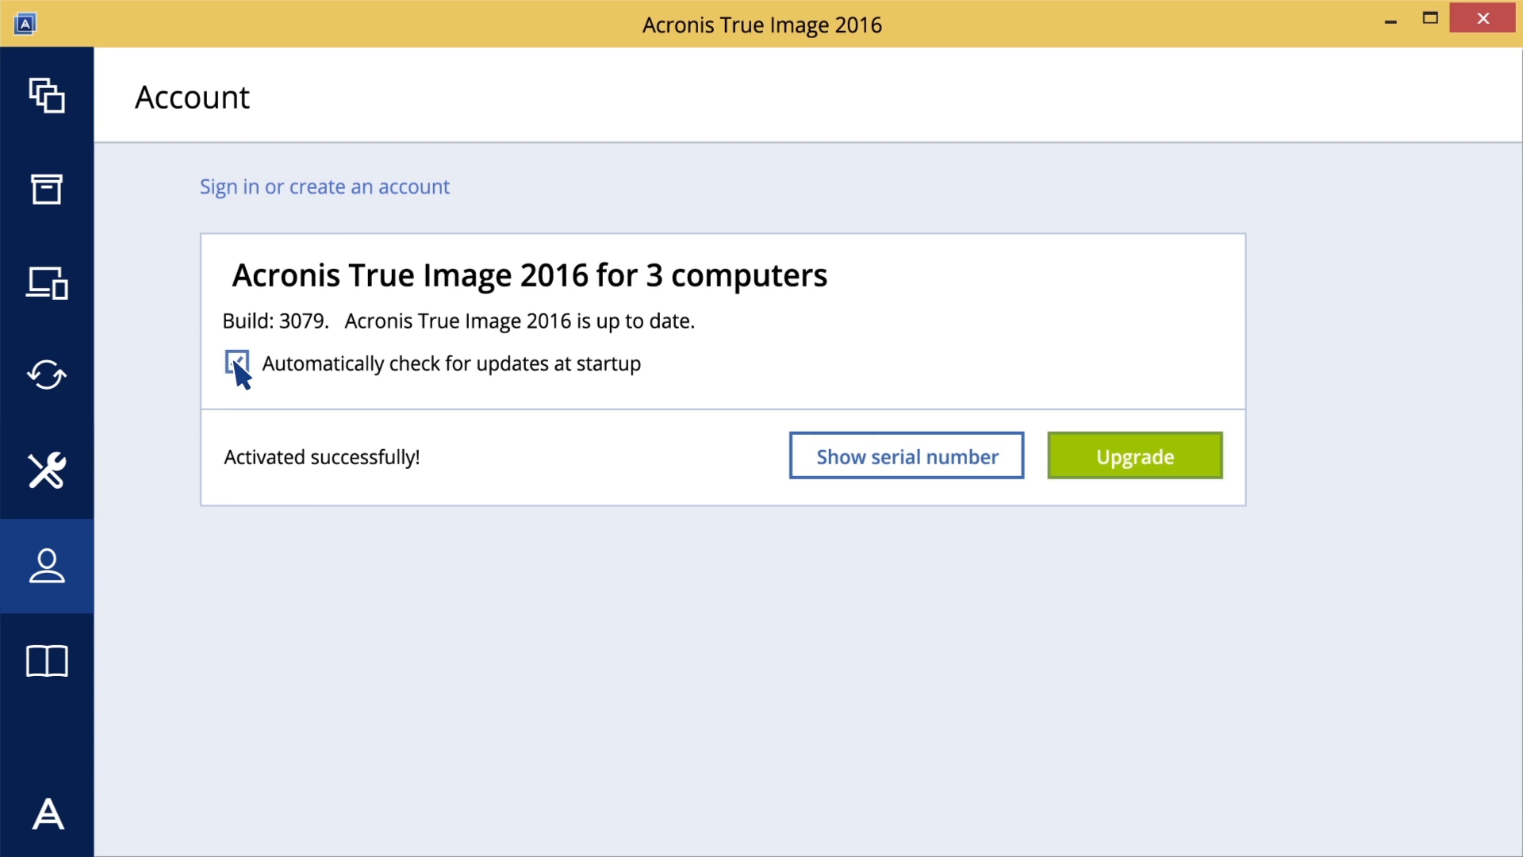
pyautogui.click(47, 662)
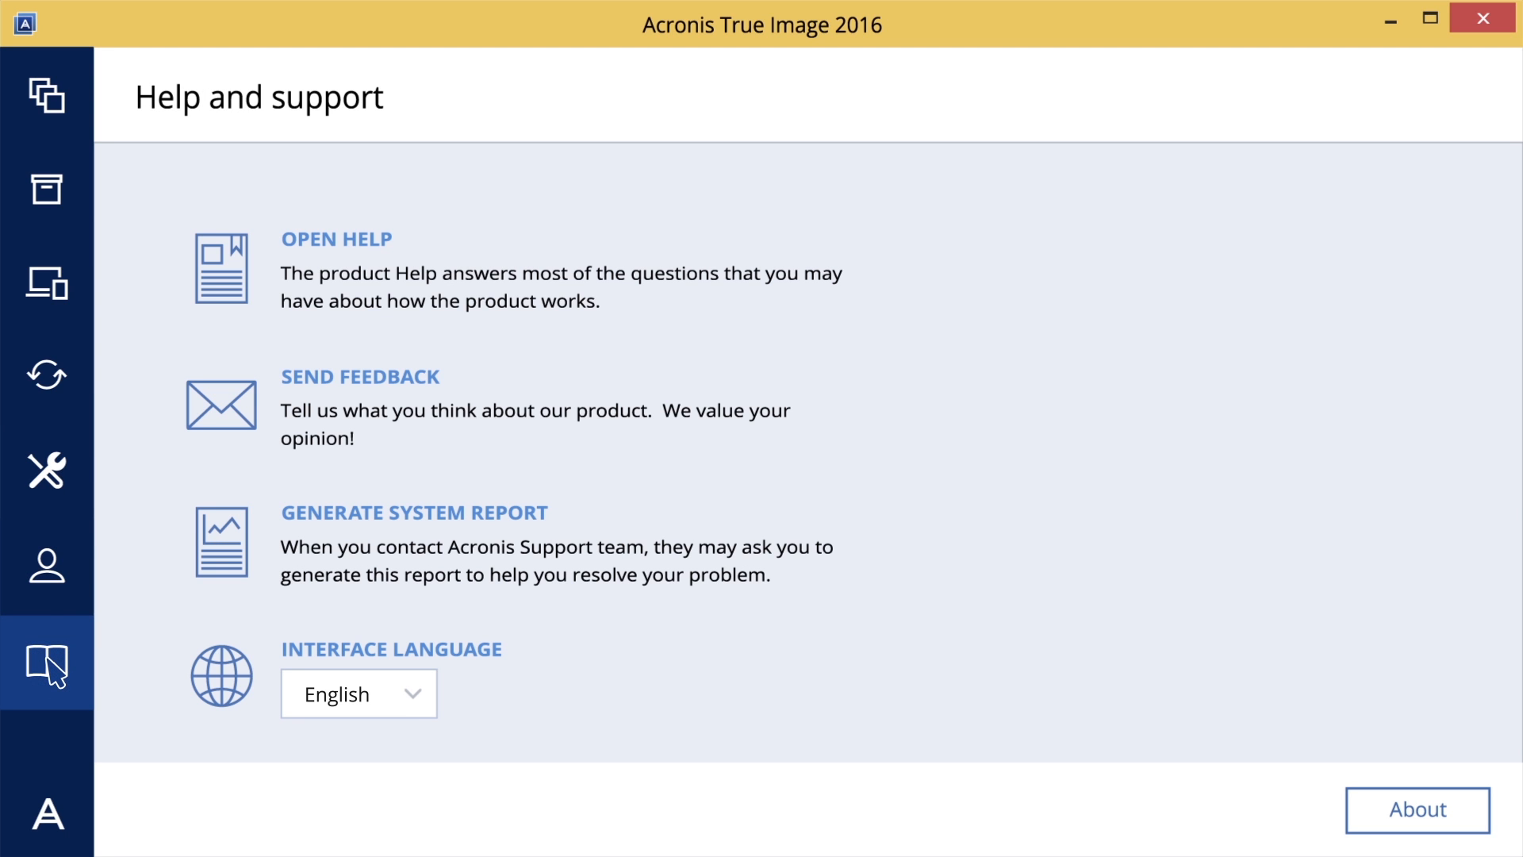
# - Select Deutsch in the Interface Language dropdown
pyautogui.click(412, 693)
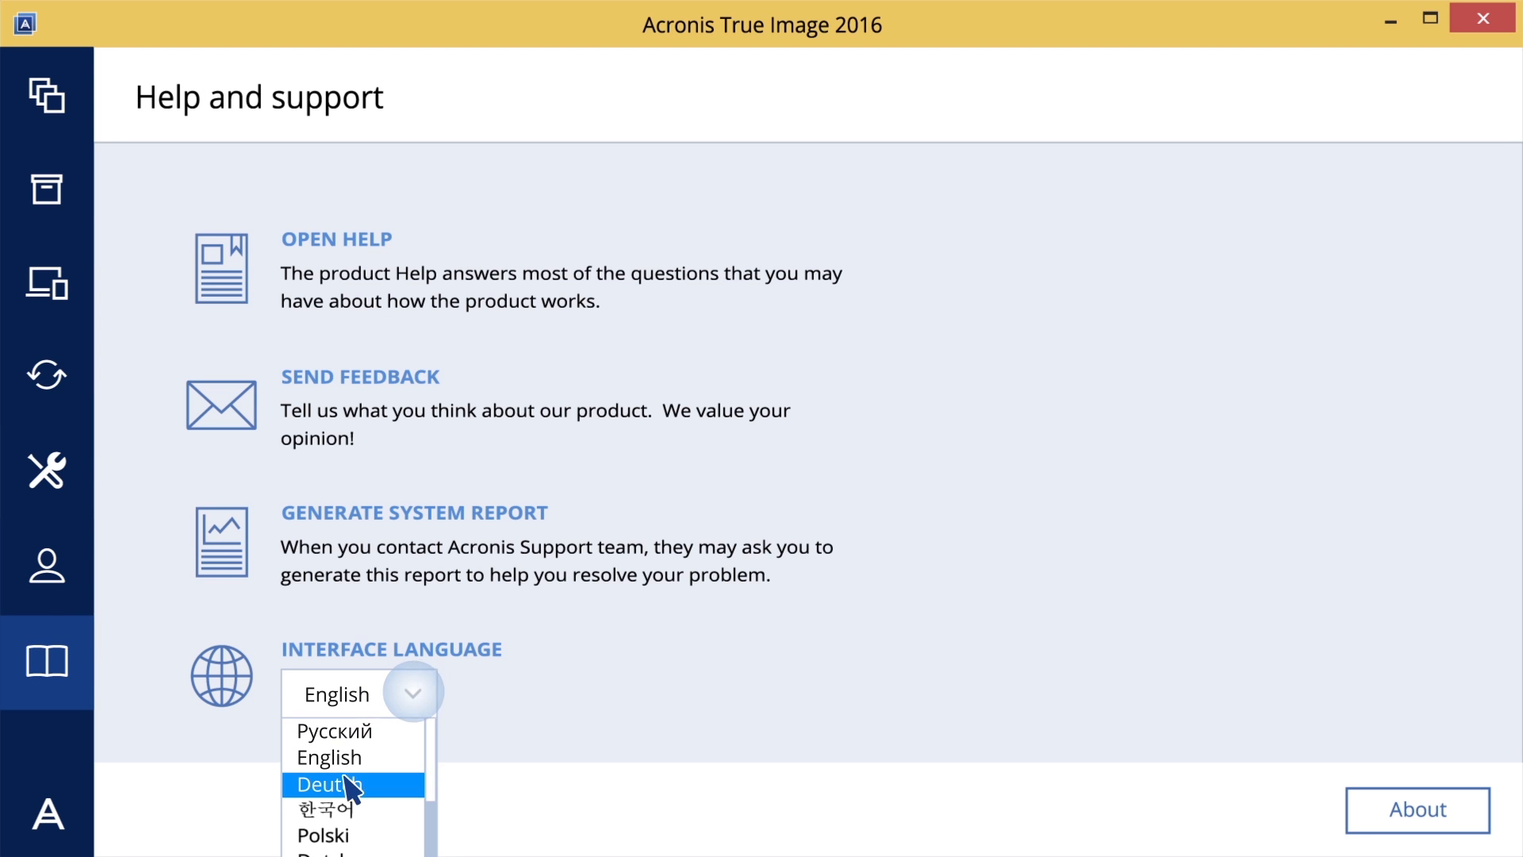
pyautogui.click(329, 784)
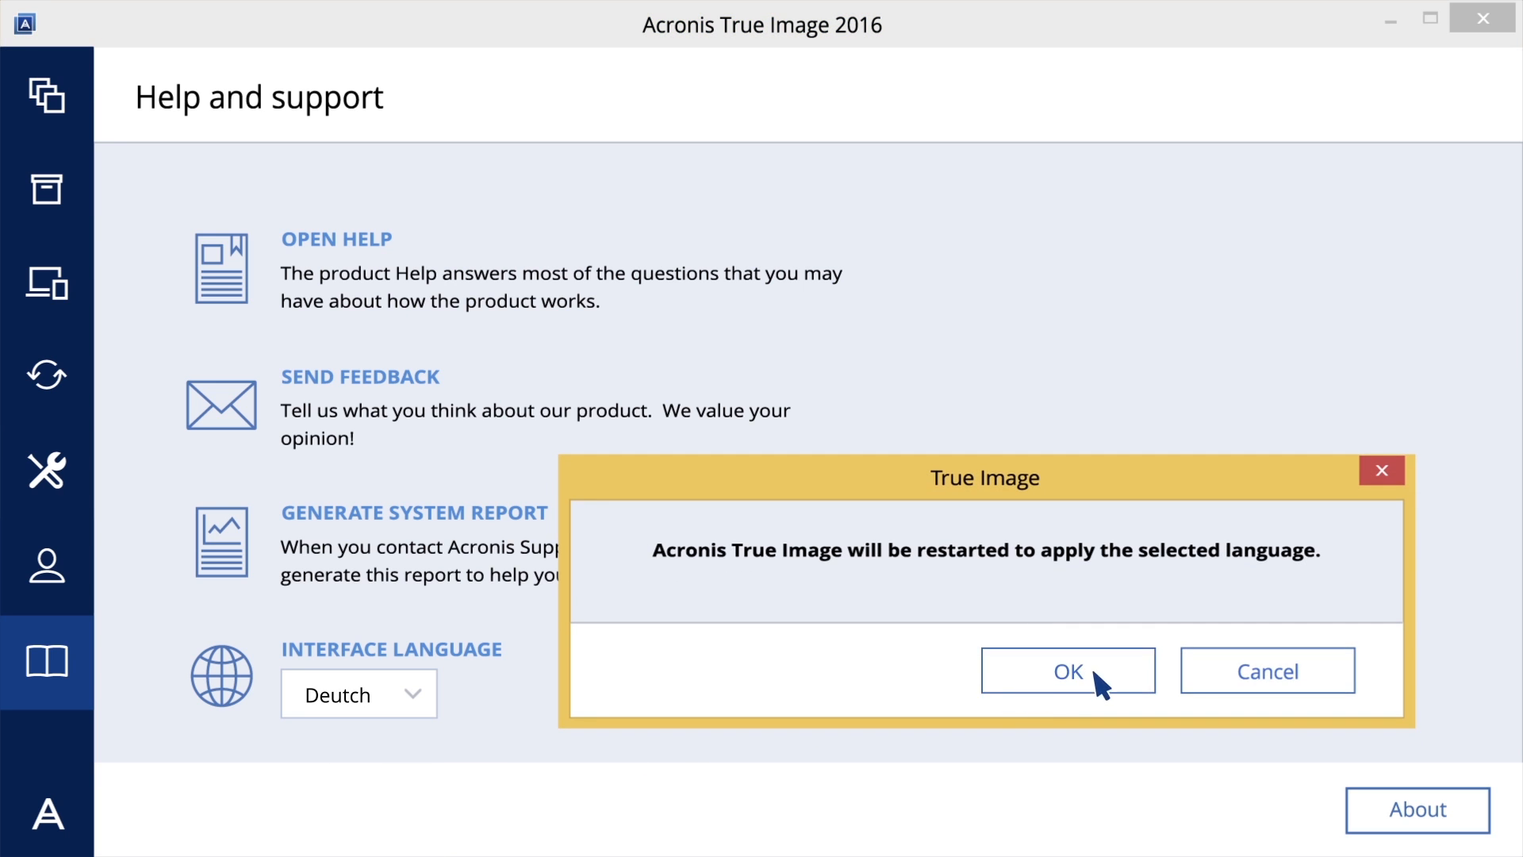